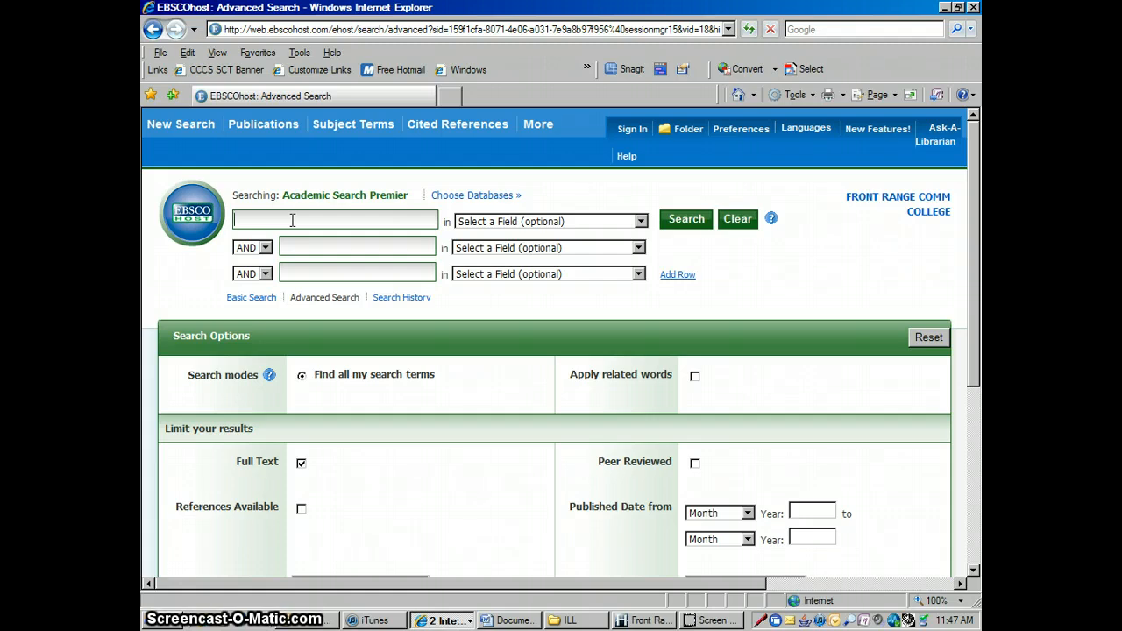
Enter 'alcohol* or drinking' in the first advanced search row.
type("alcohol* or")
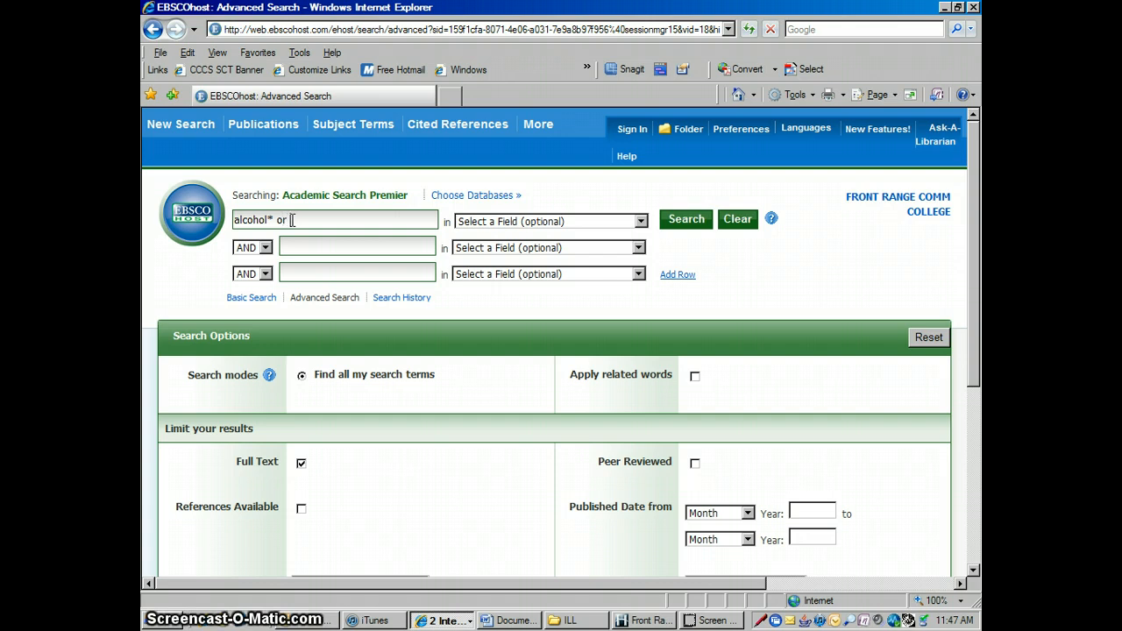
type("drin")
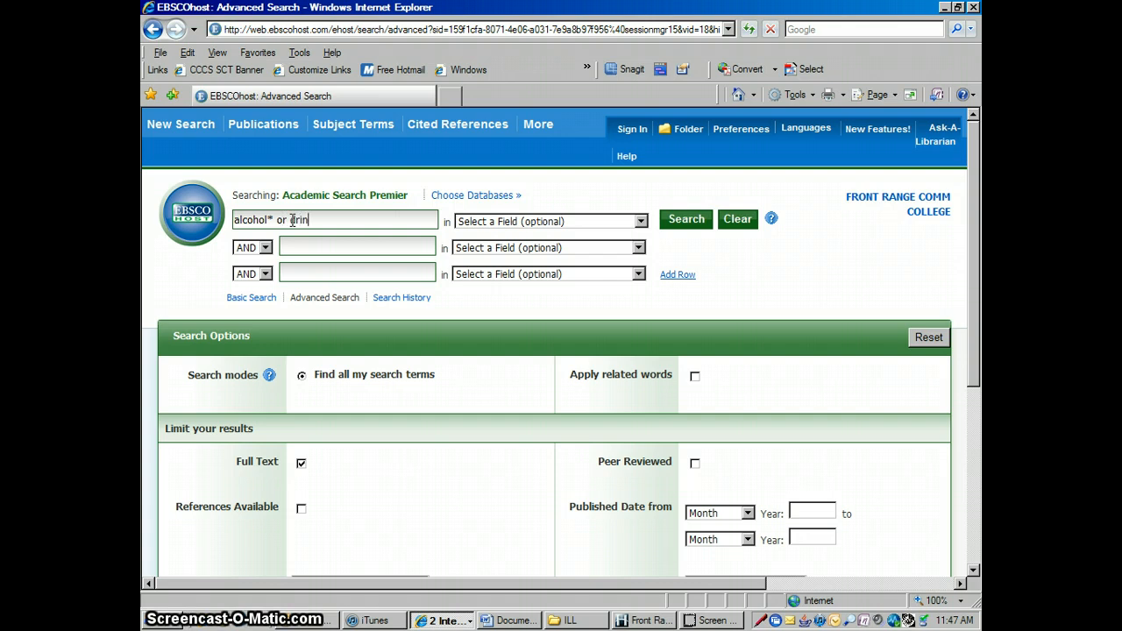
type("king")
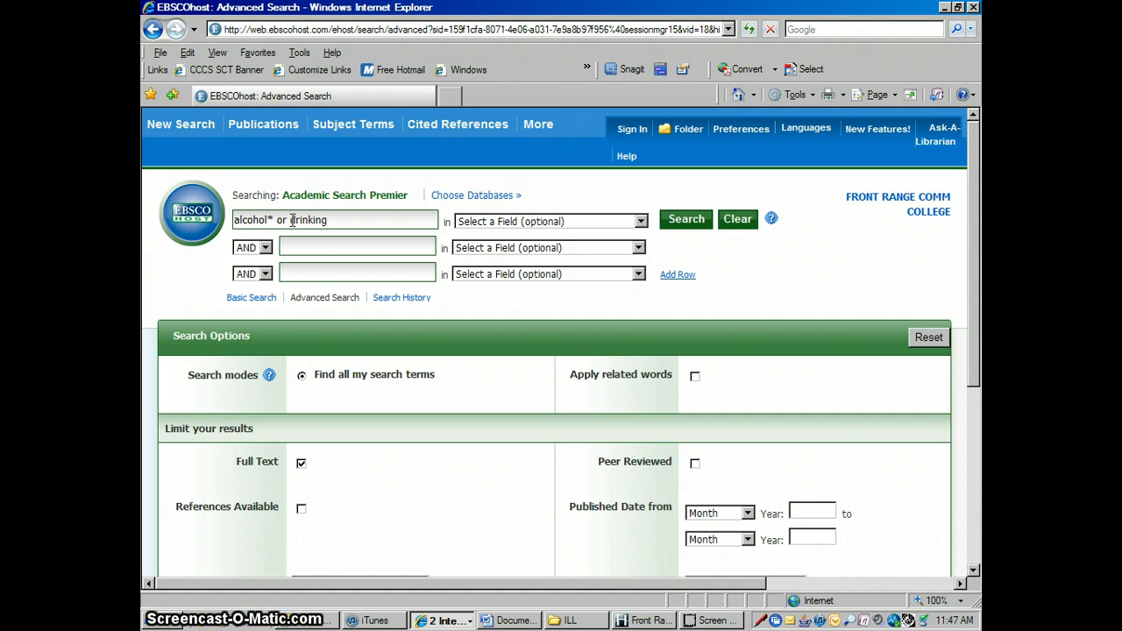
mouse_move(828, 213)
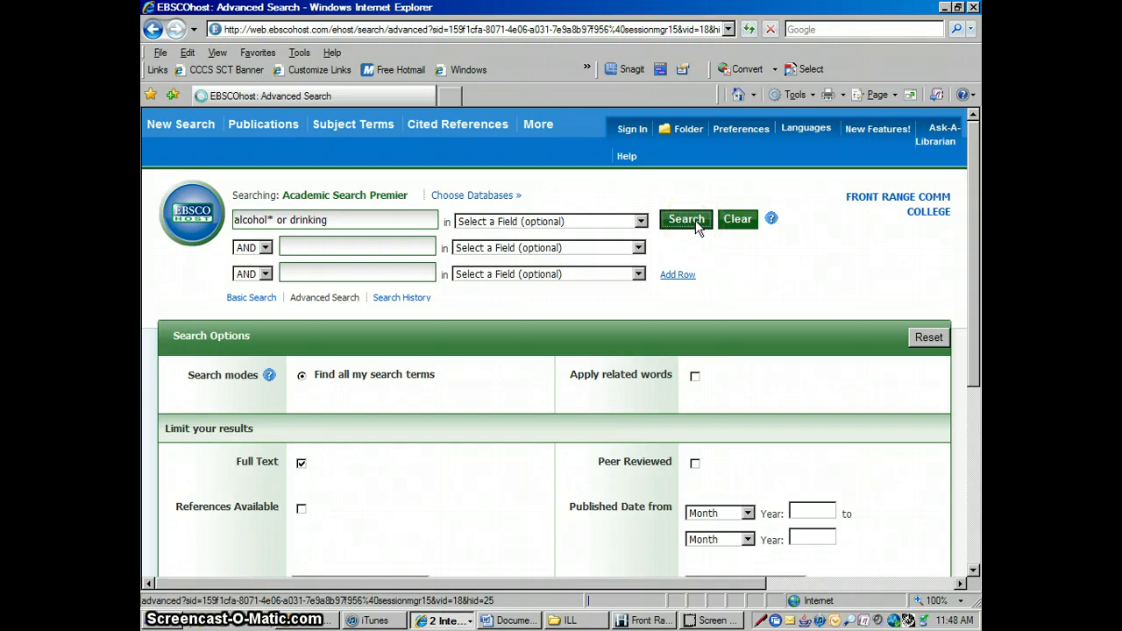
Run the alcohol* or drinking search, returning 74,046 results.
left_click(686, 220)
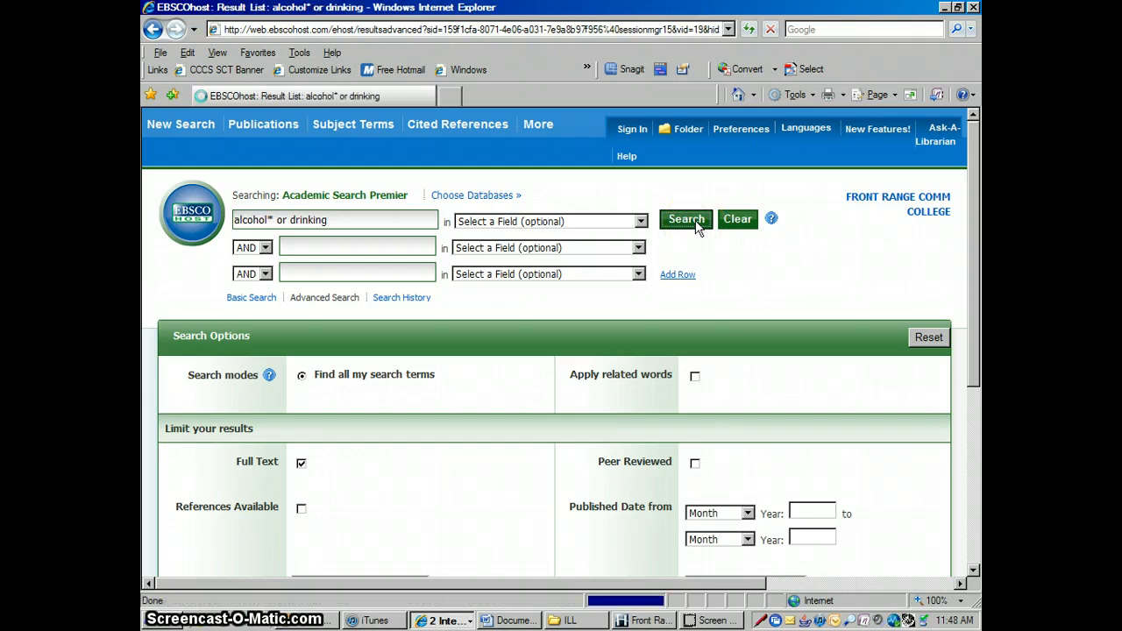
left_click(685, 220)
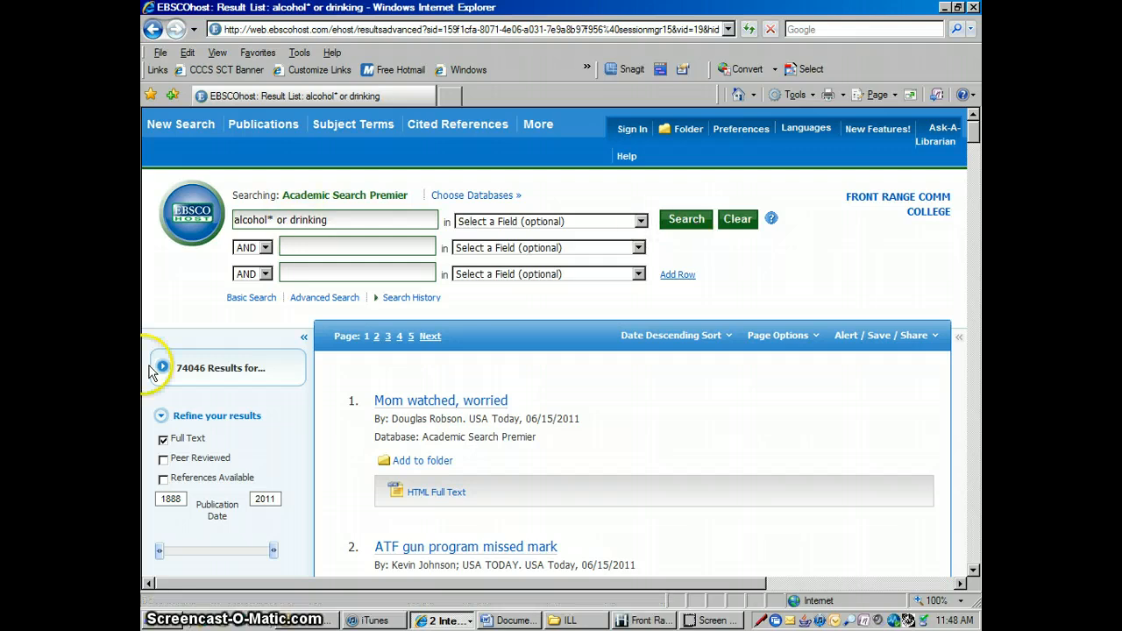
mouse_move(228, 389)
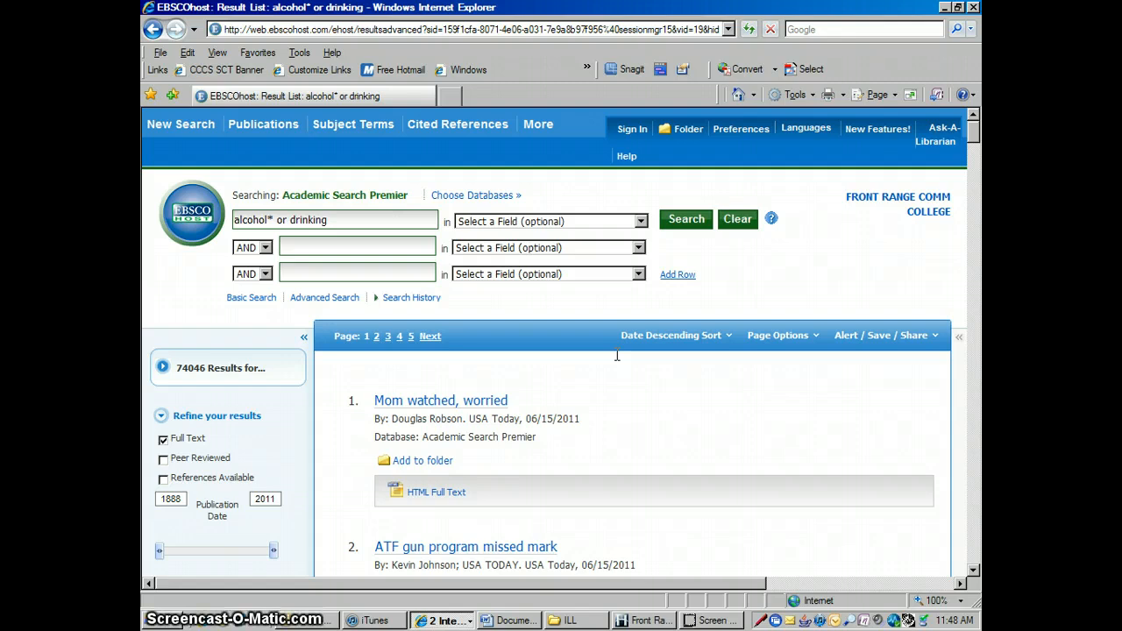
mouse_move(618, 351)
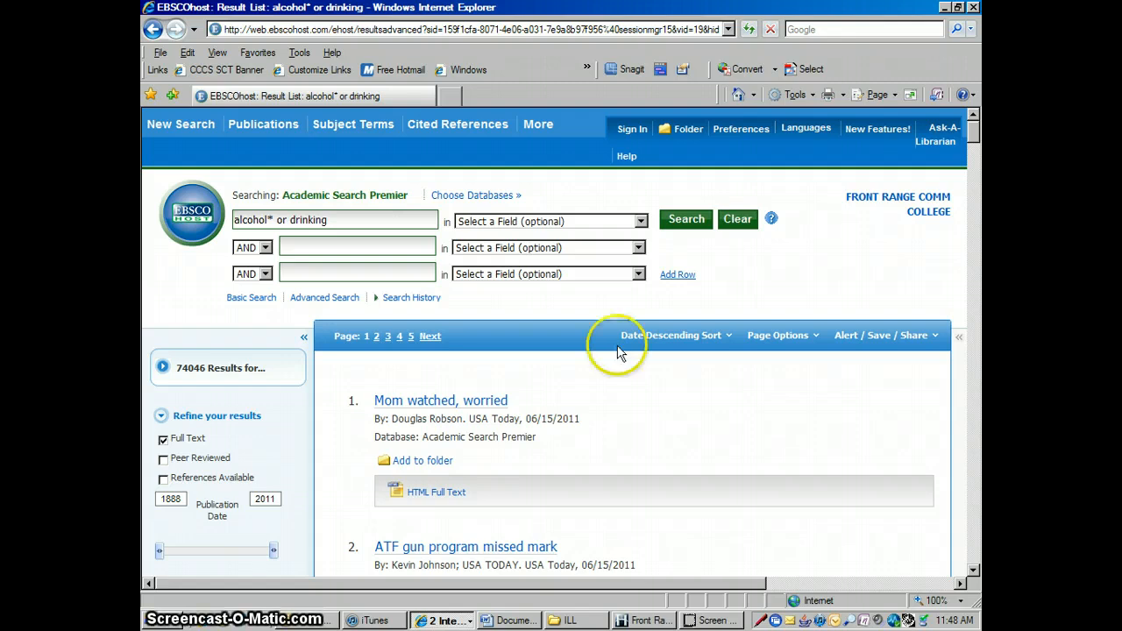
mouse_move(639, 221)
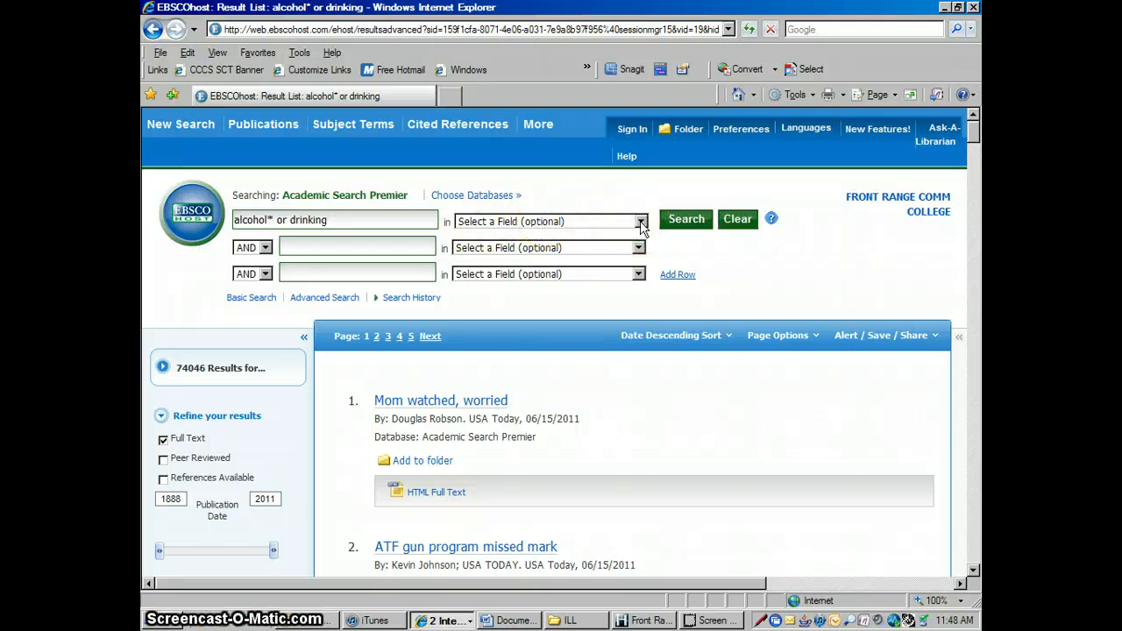
Limit the first row to the TI Title field and rerun, narrowing to 17,560 results.
left_click(640, 221)
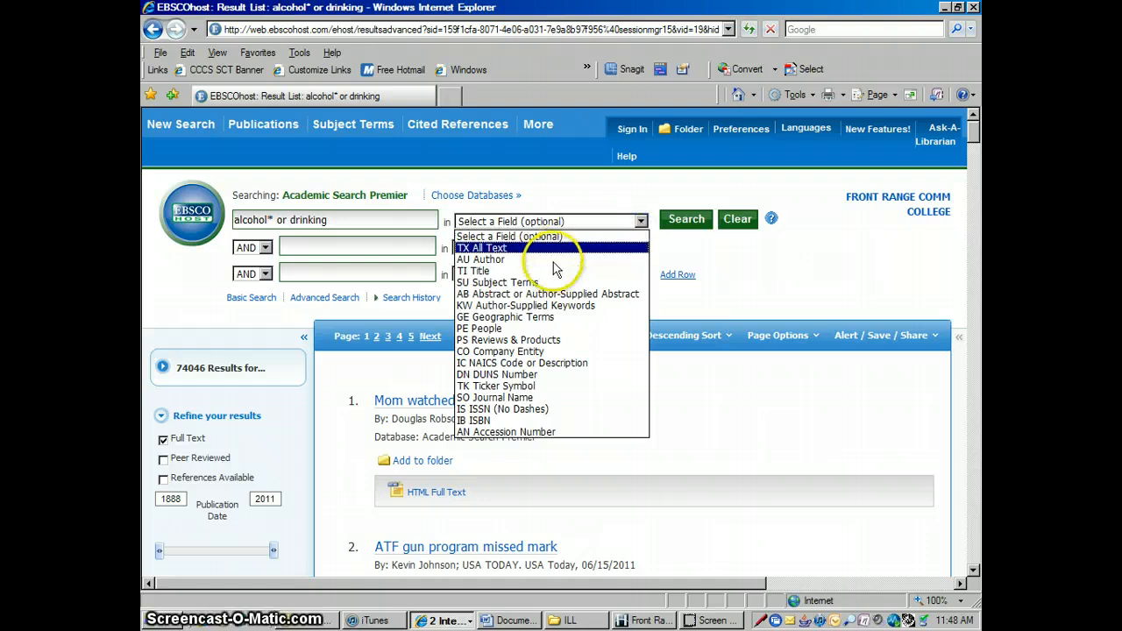
left_click(473, 271)
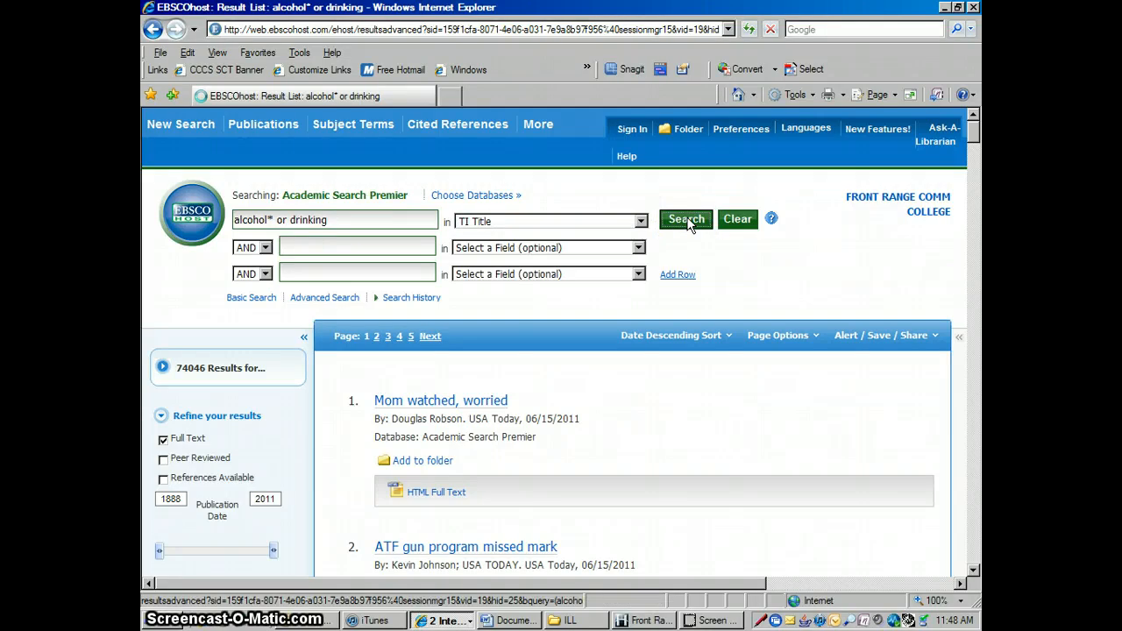
left_click(686, 219)
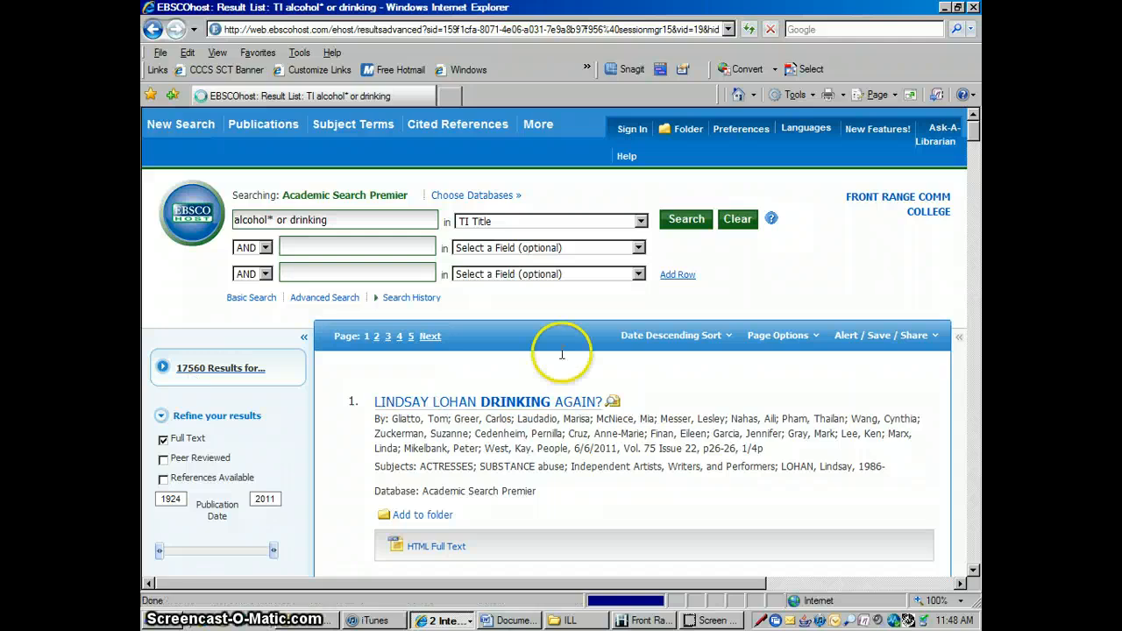
mouse_move(780, 316)
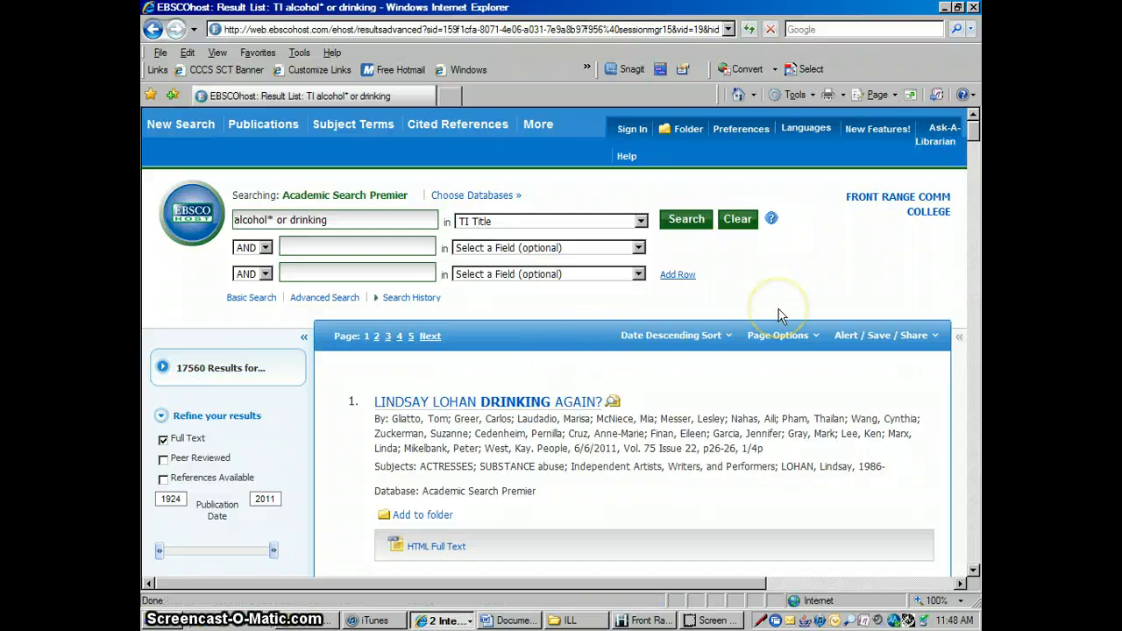
mouse_move(885, 373)
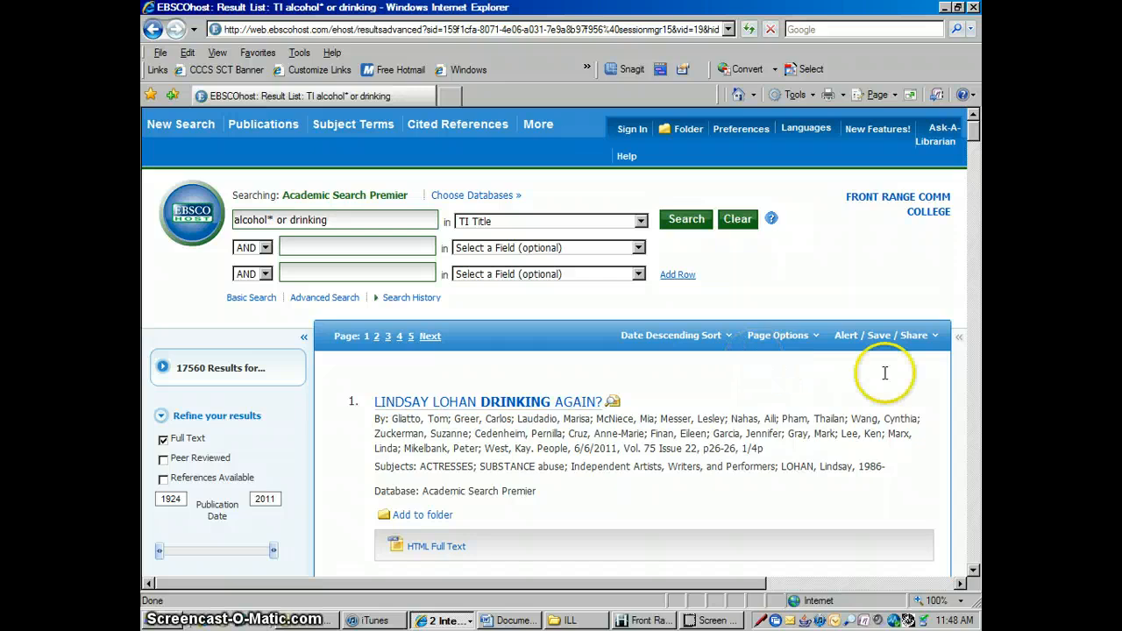
mouse_move(759, 288)
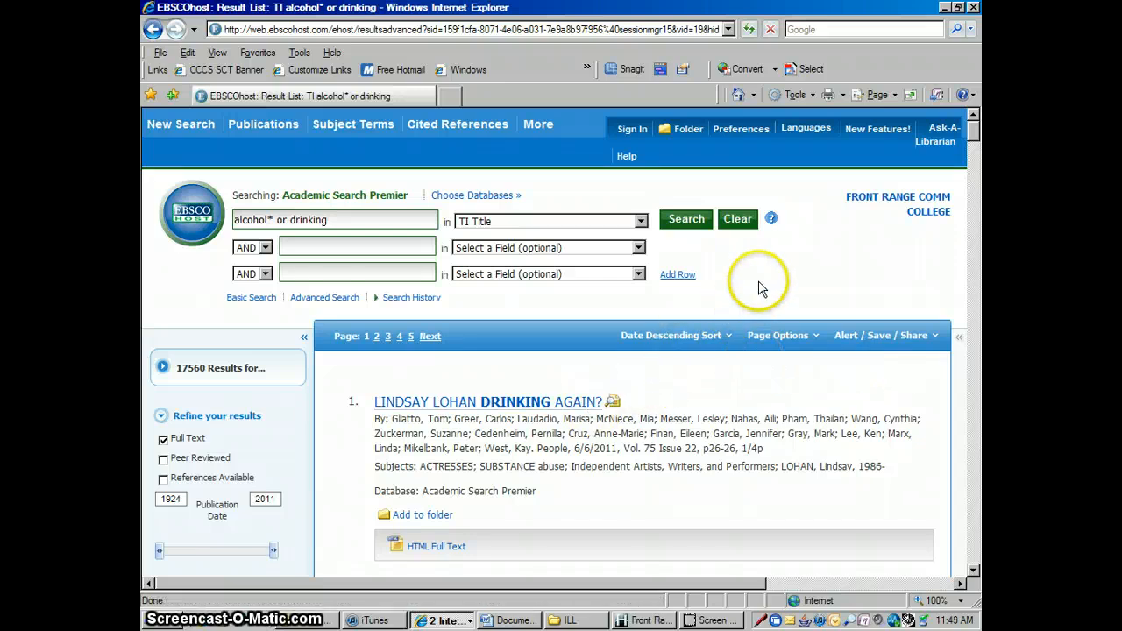
mouse_move(390, 248)
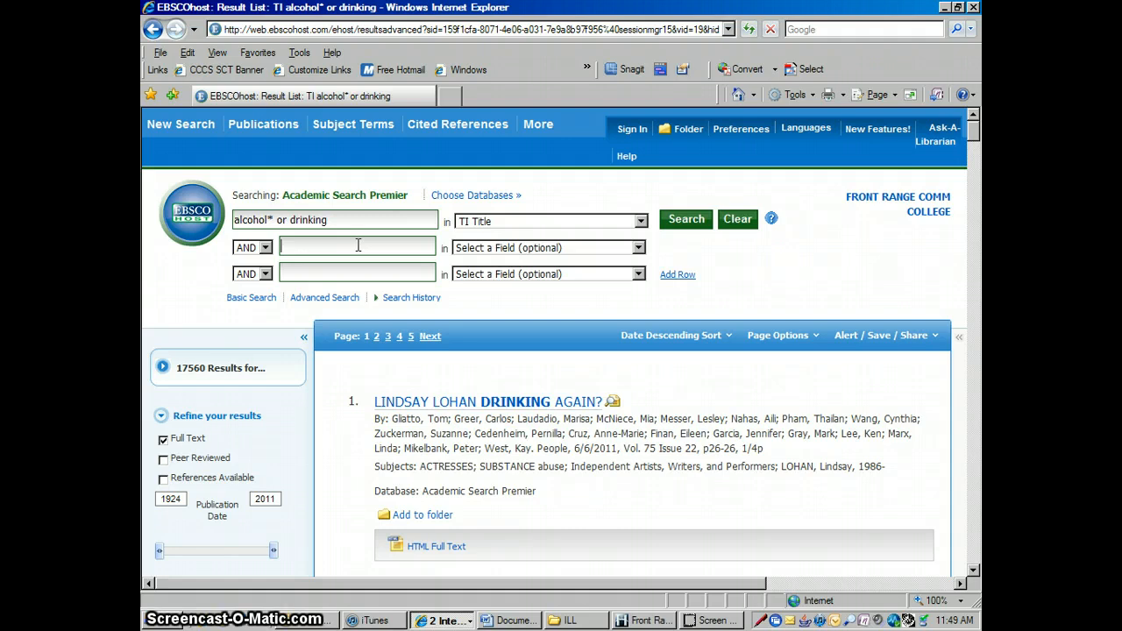
AND 'school or test* or academic' in the second row and search, yielding 4,540 results.
type("school or")
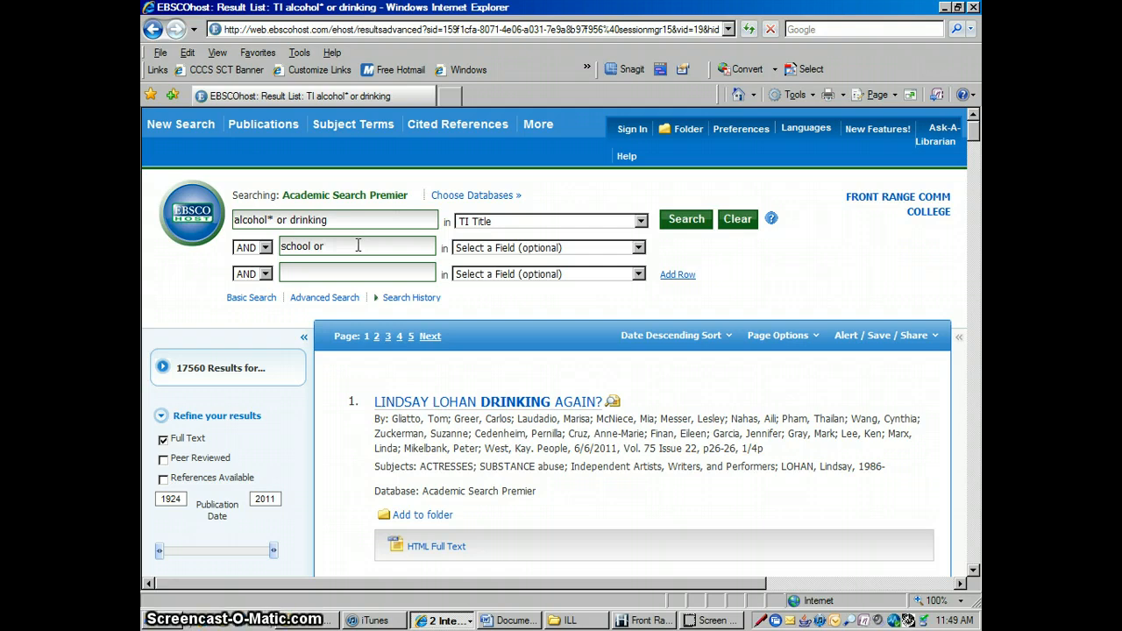
type("test")
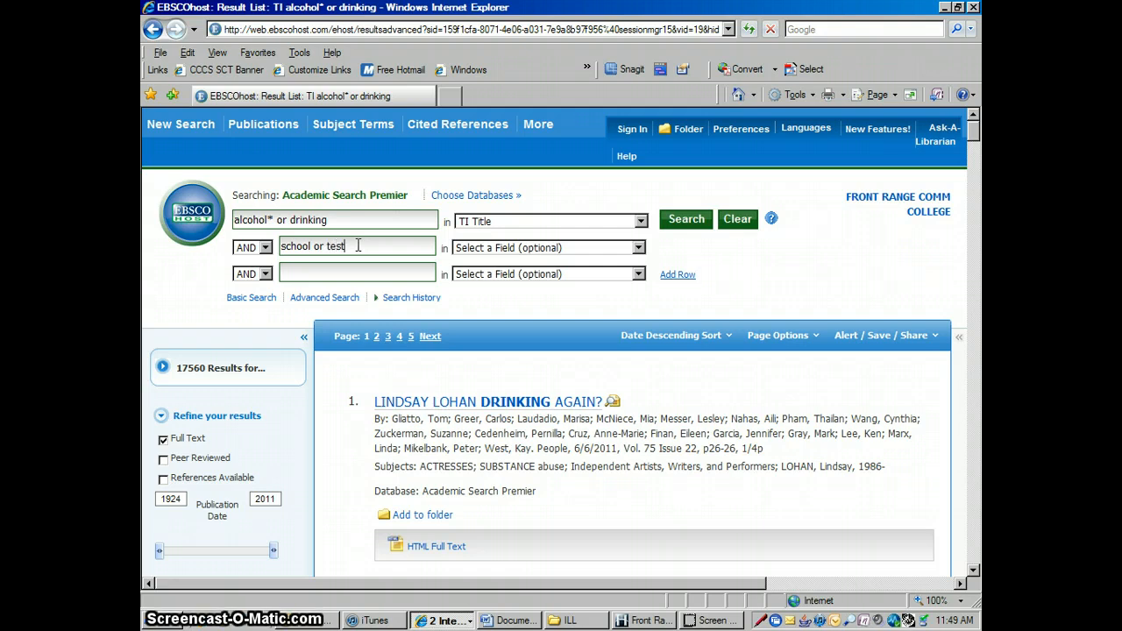
type("\"")
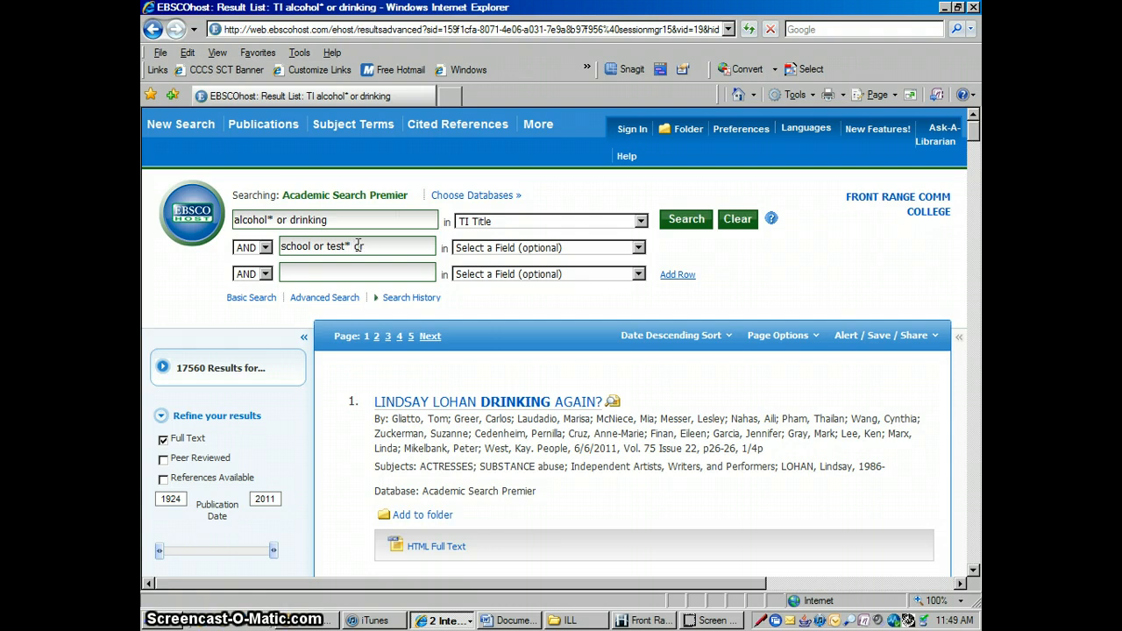
type("academic")
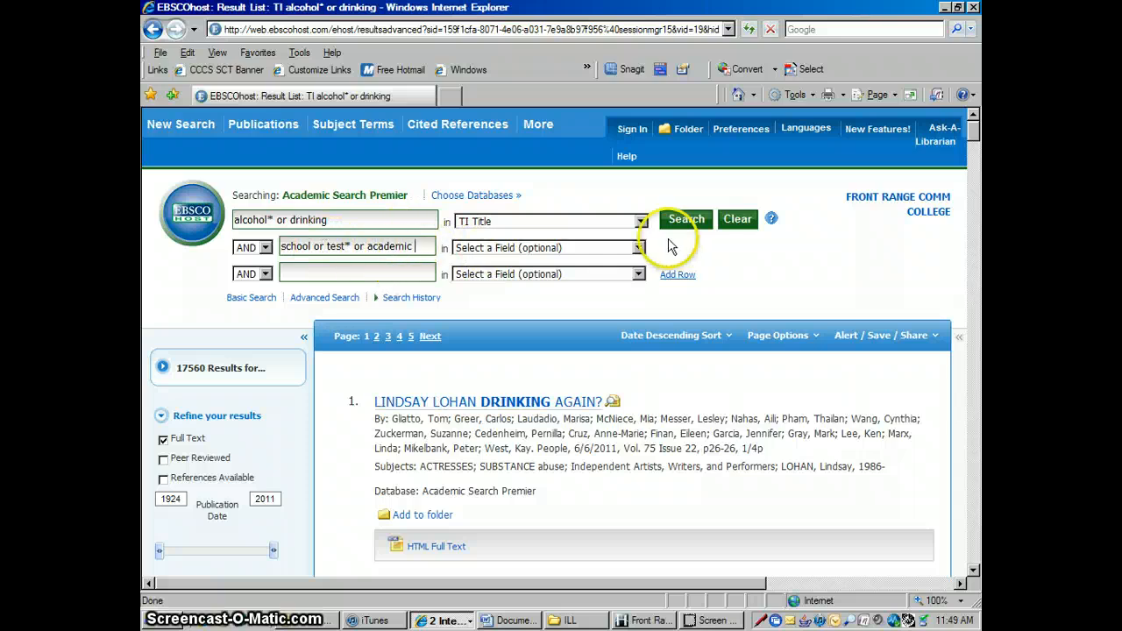
left_click(686, 218)
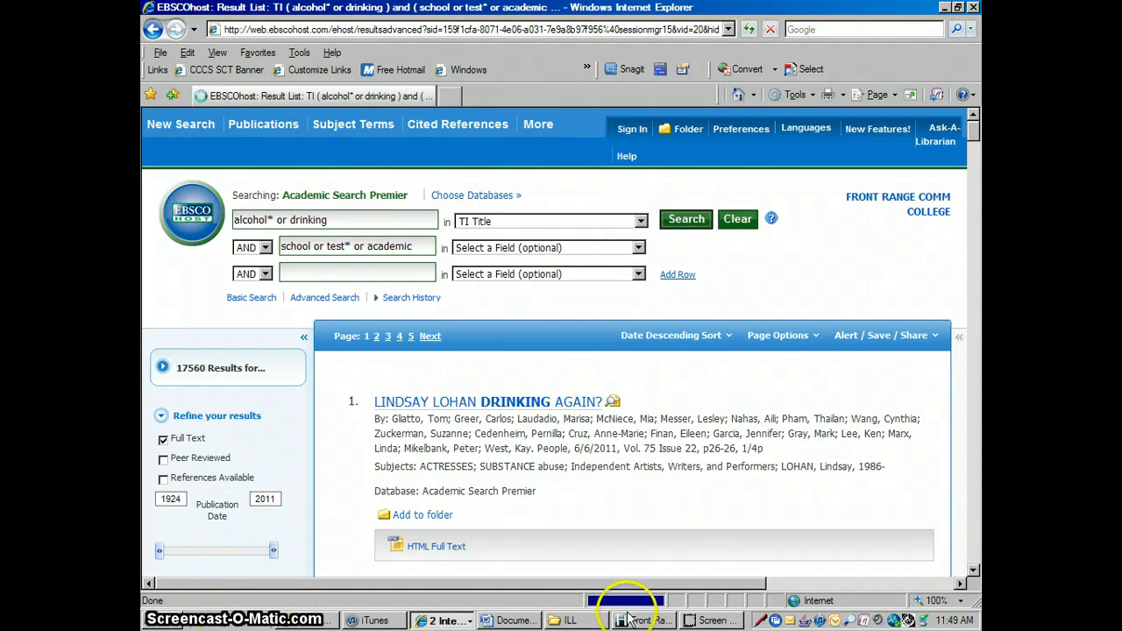
left_click(685, 219)
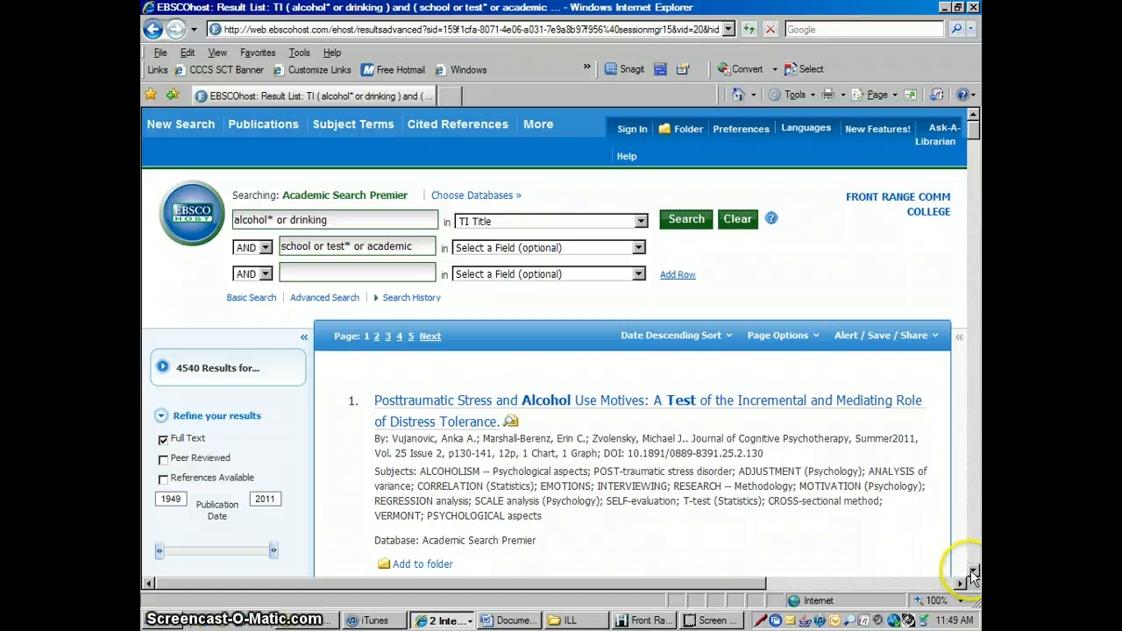
Scroll down through the 4,540 search results.
scroll("down", 3)
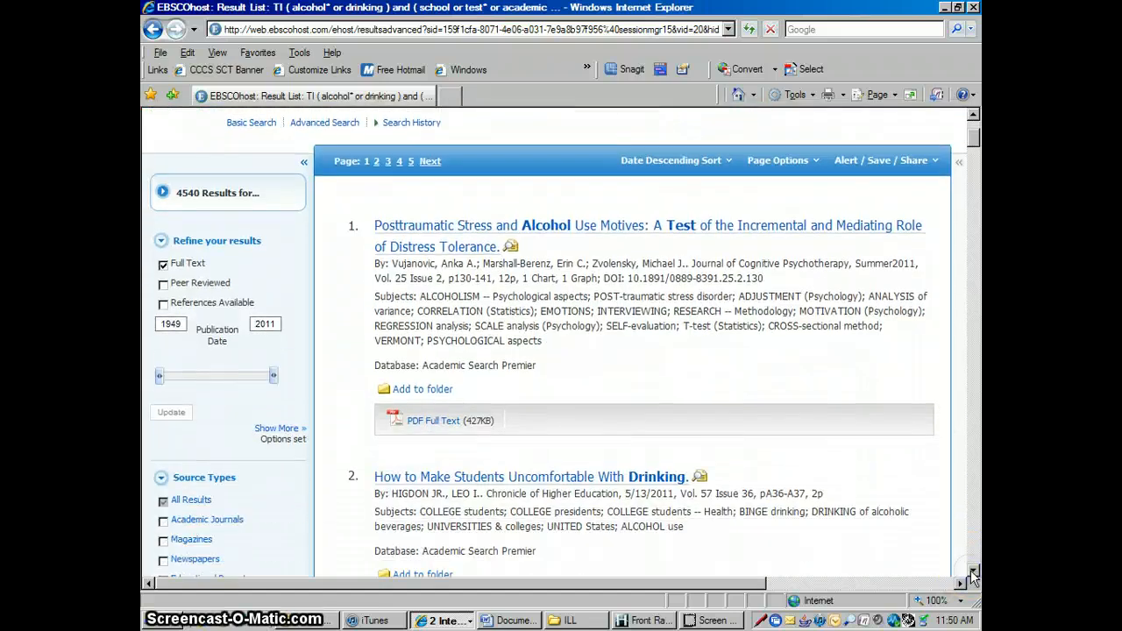
scroll("down", 3)
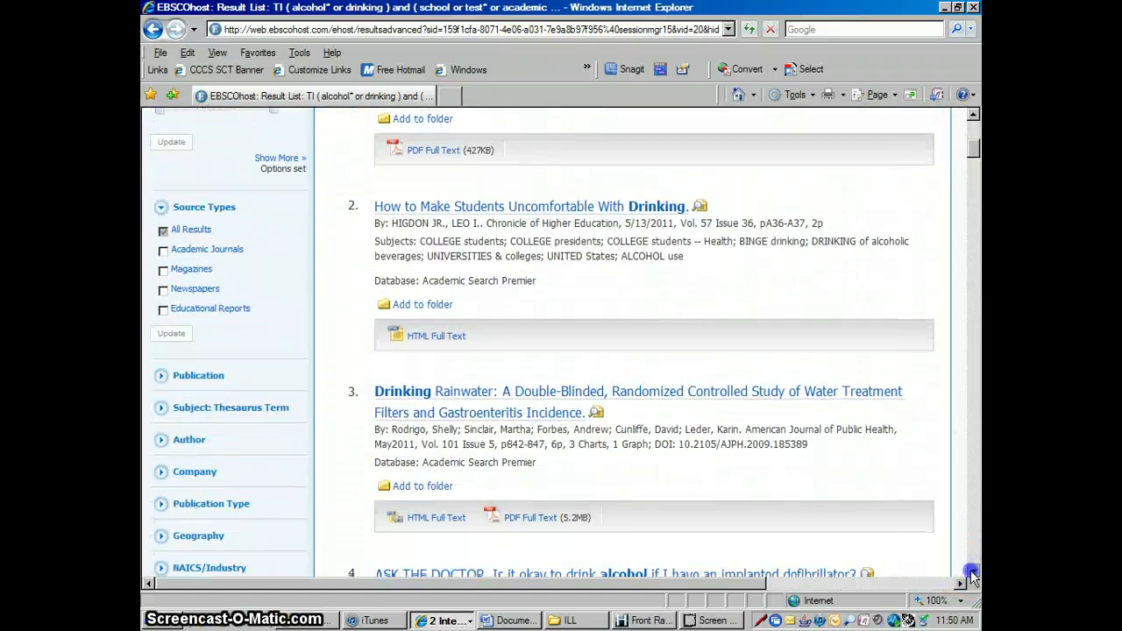
scroll("down", 3)
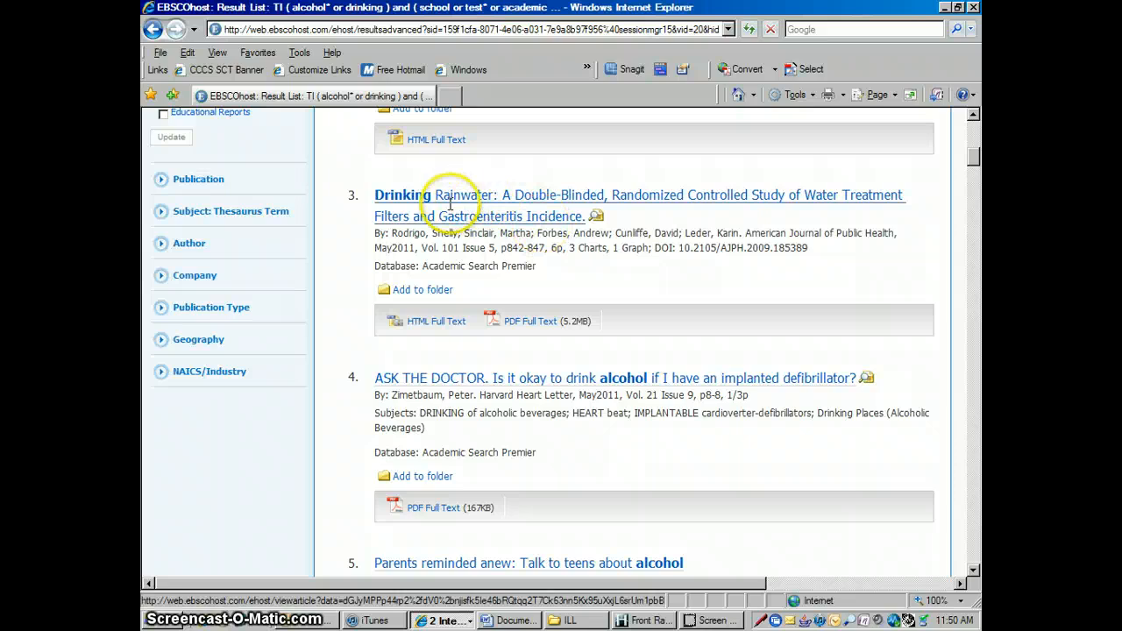
mouse_move(668, 265)
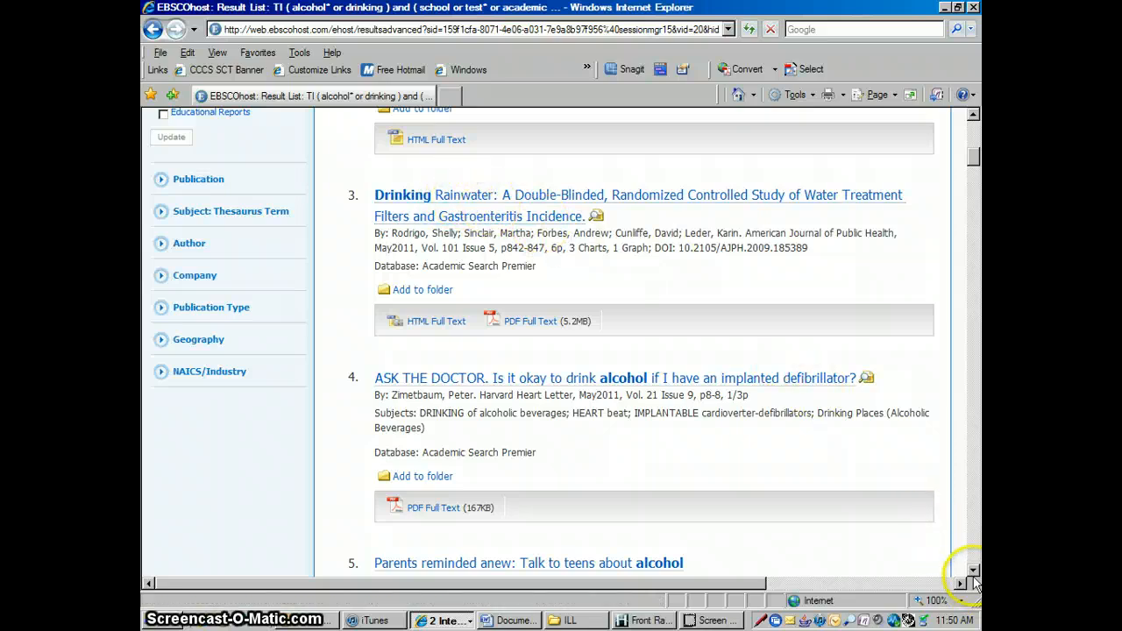
scroll("down", 3)
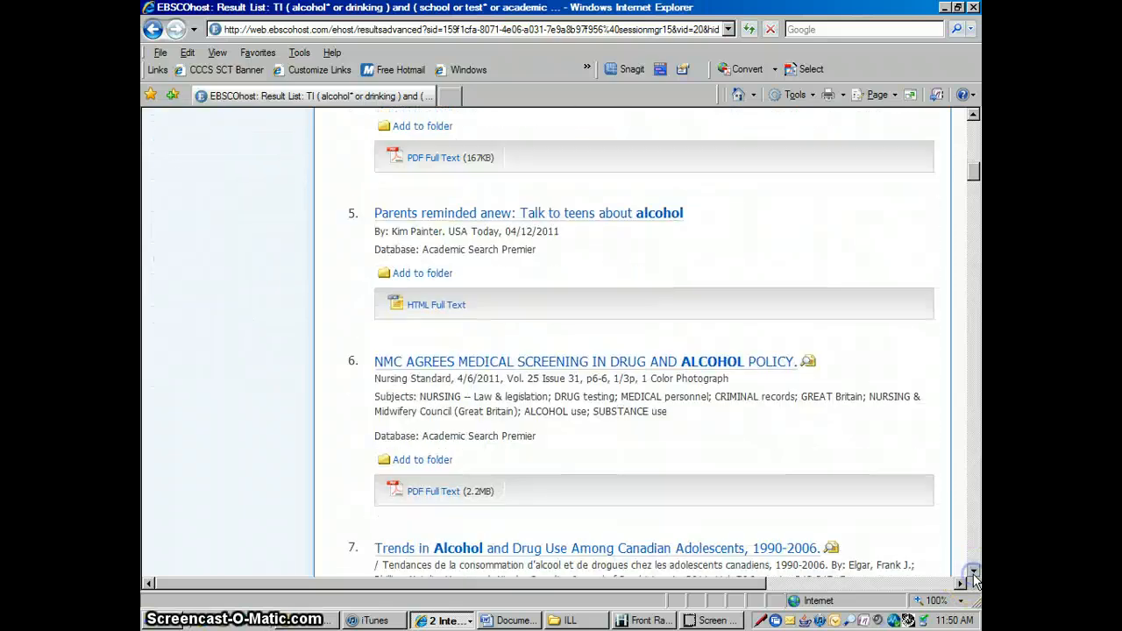
scroll("down", 3)
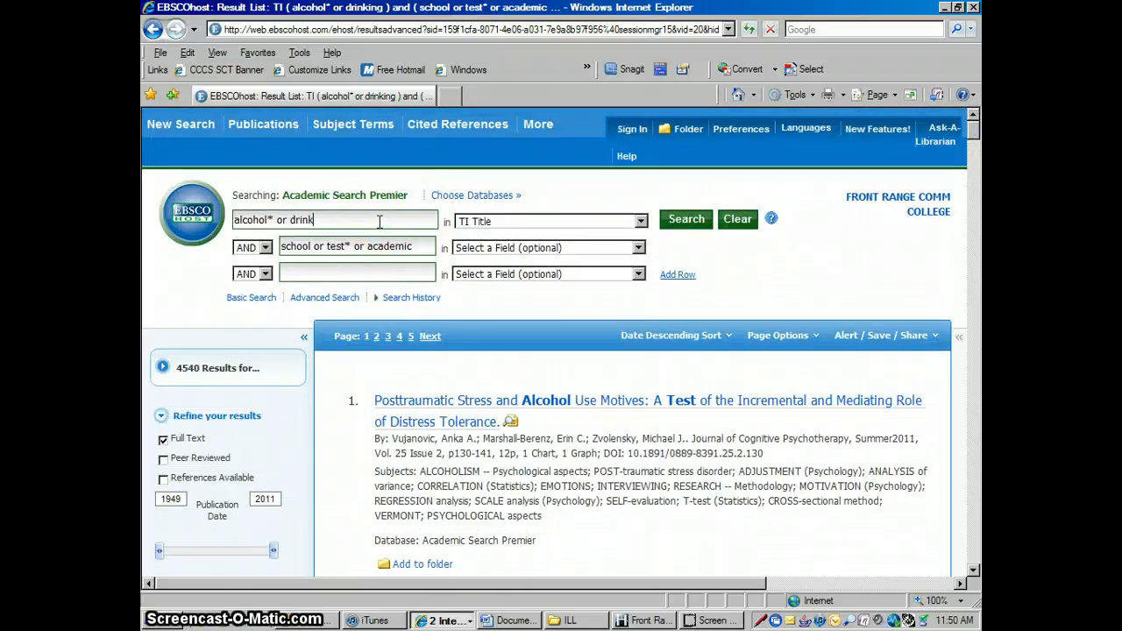
Trim the first row to just 'alcohol*' and rerun, giving 3,688 results.
type("alcohol*")
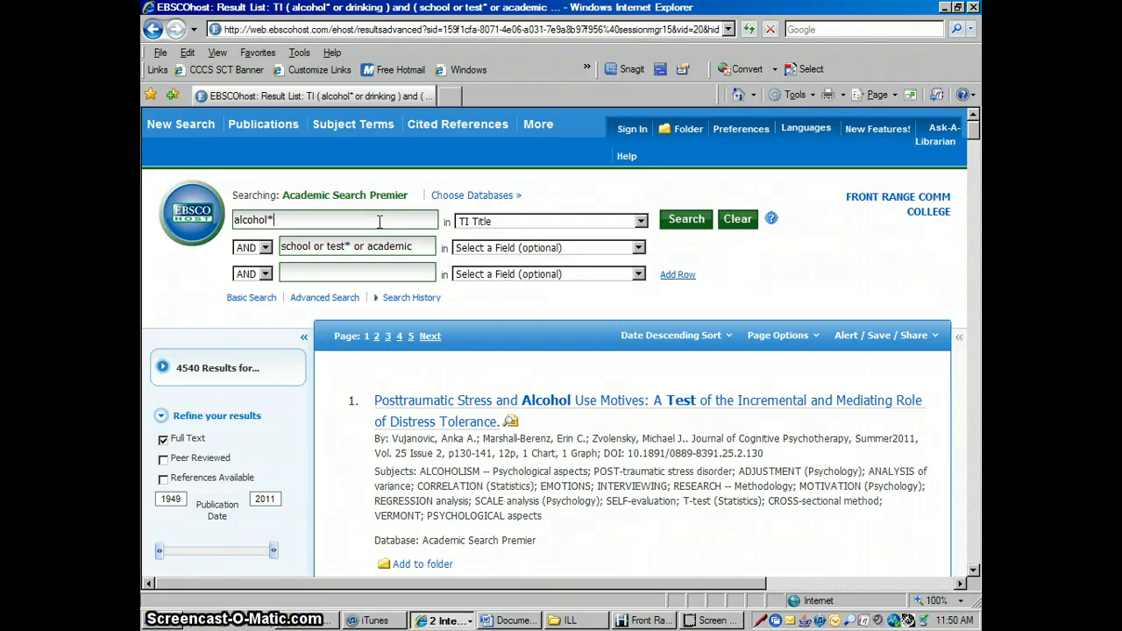
left_click(685, 218)
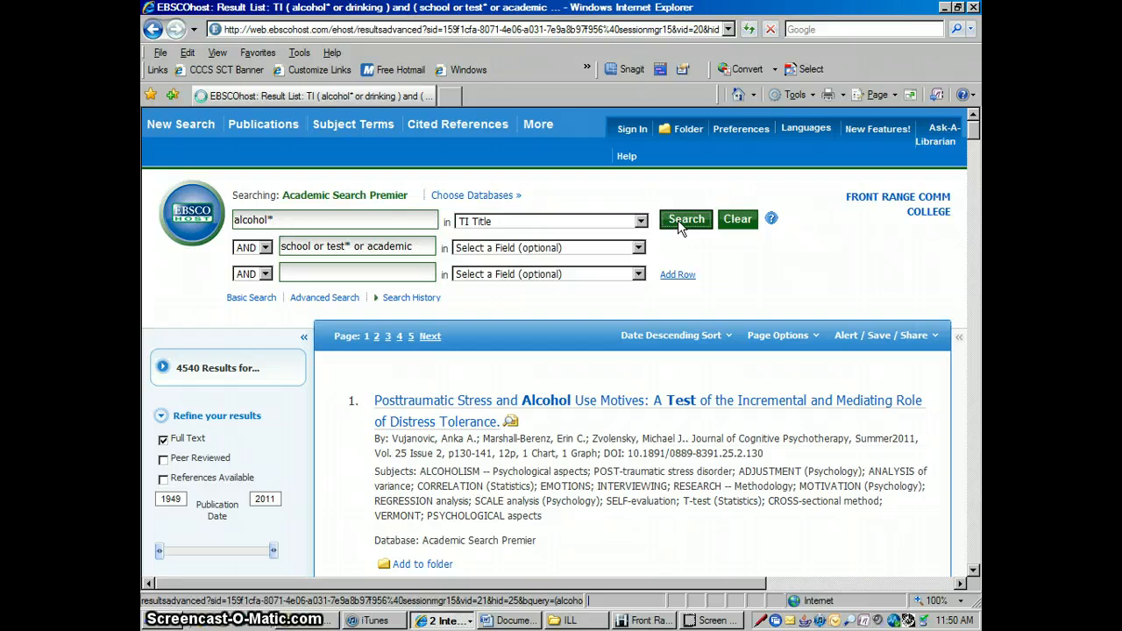
left_click(686, 219)
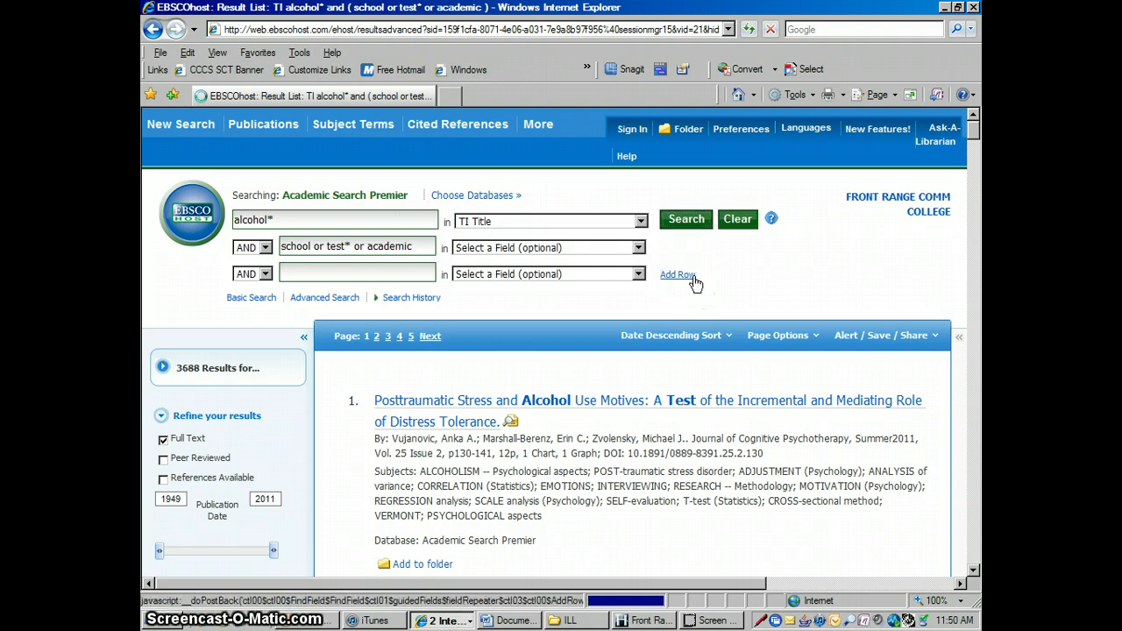
mouse_move(694, 284)
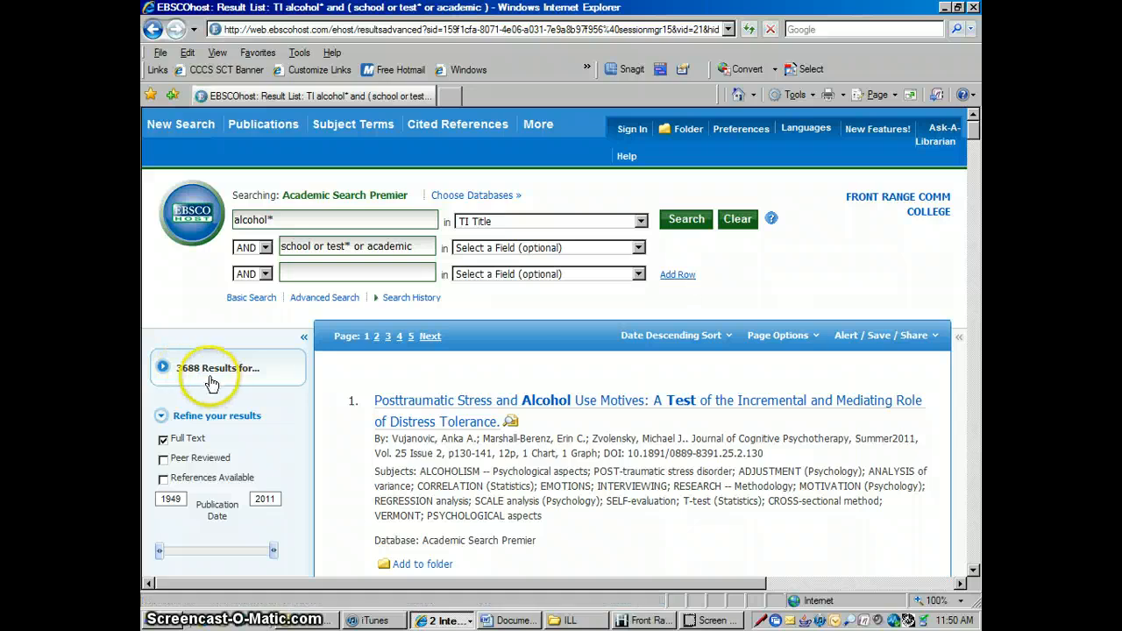
mouse_move(635, 329)
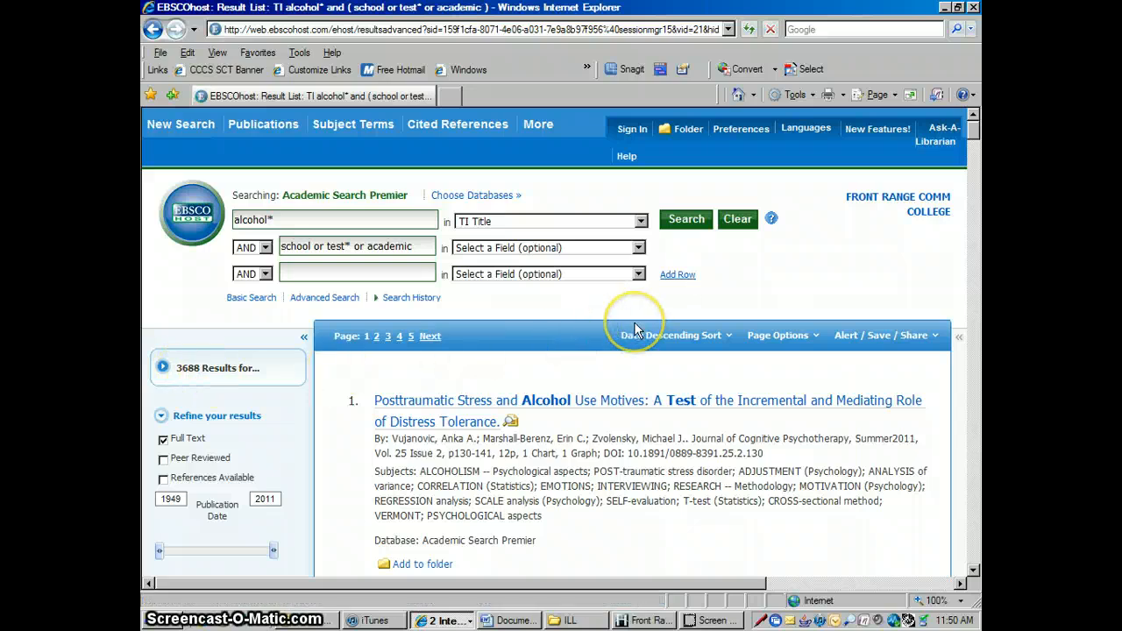
mouse_move(740, 320)
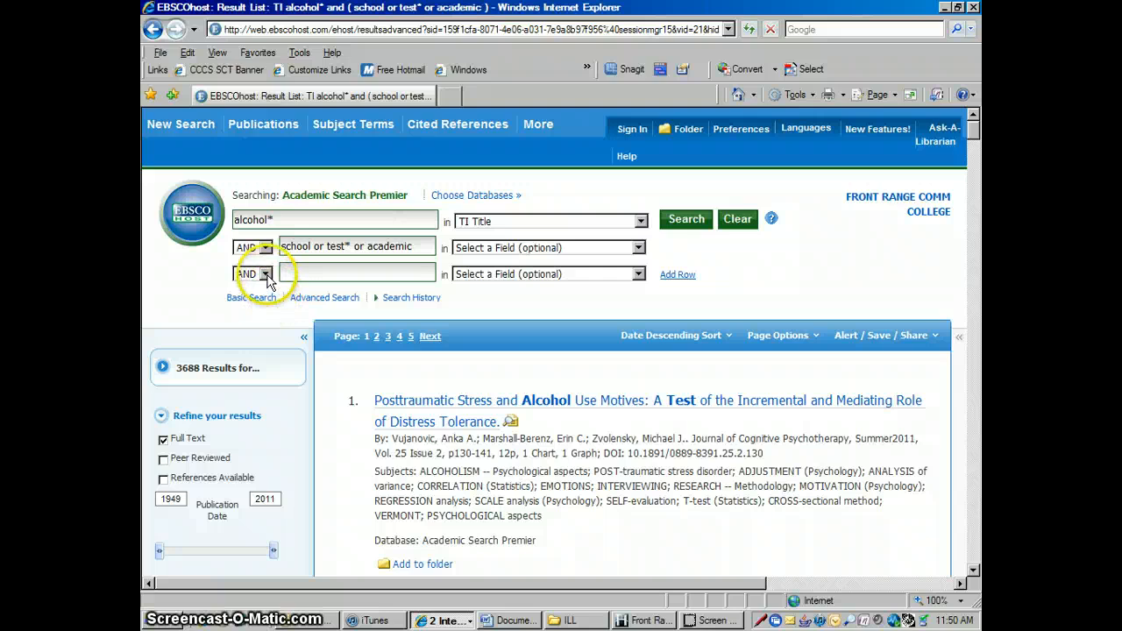
Set the third row's operator to NOT and type 'postraumatic or ptsd or'.
left_click(265, 274)
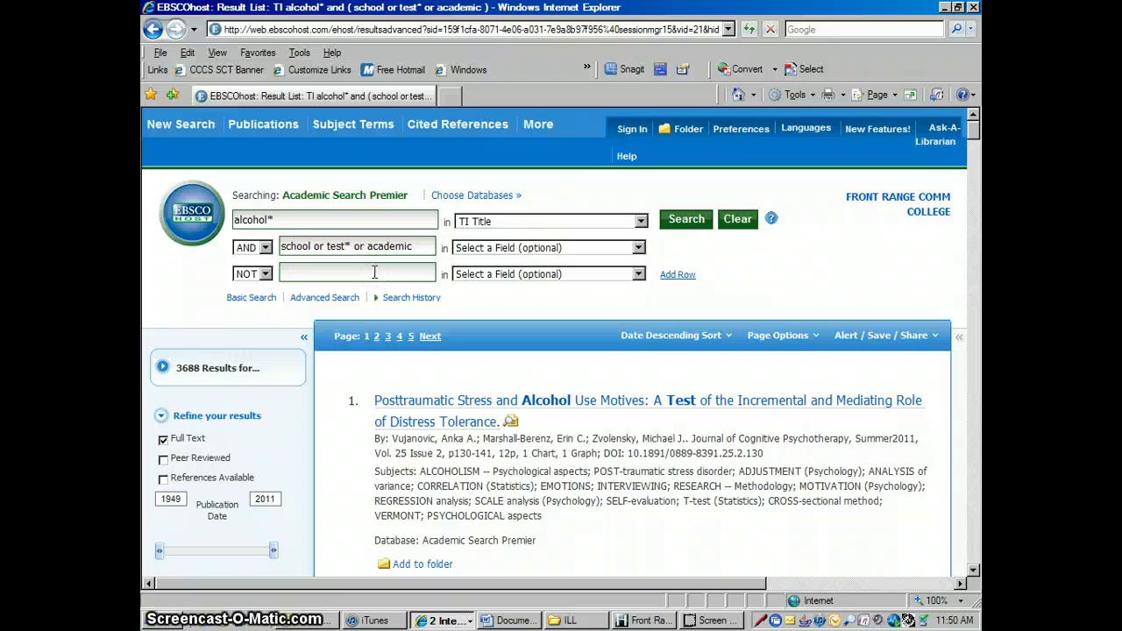
type("postraumatic or")
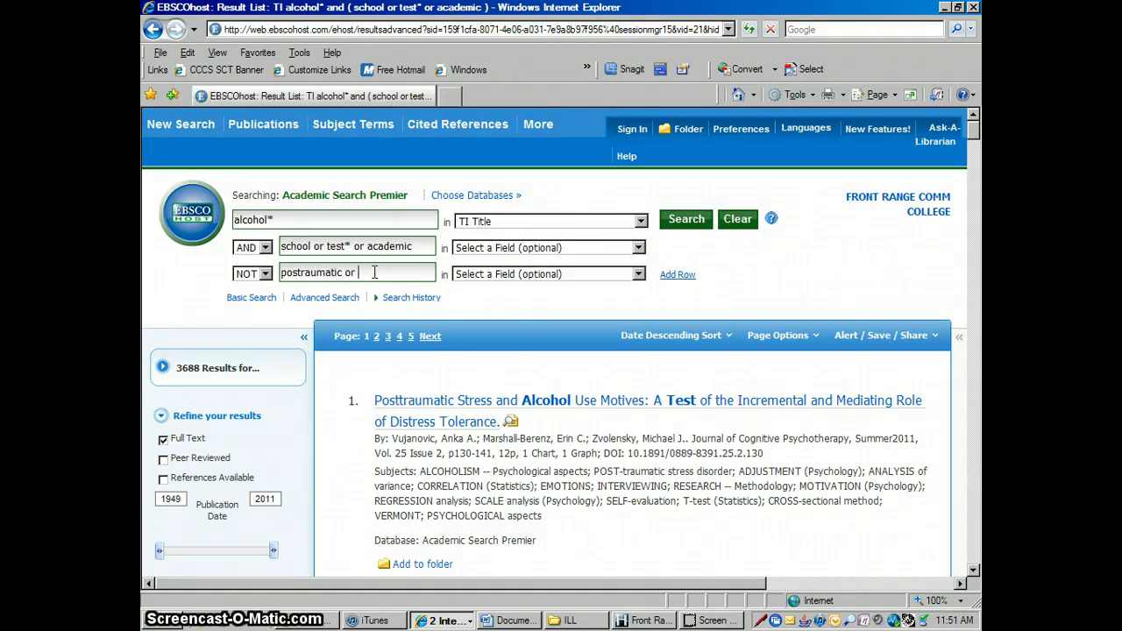
type("ptsd or")
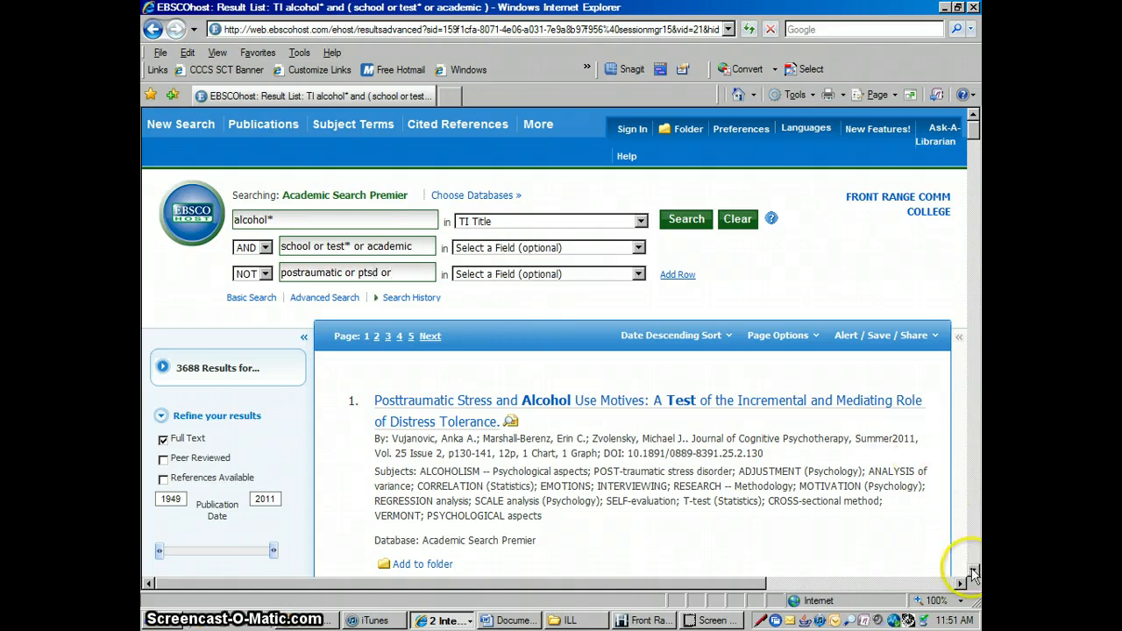
Scroll through the list of 3,688 results.
scroll("down", 3)
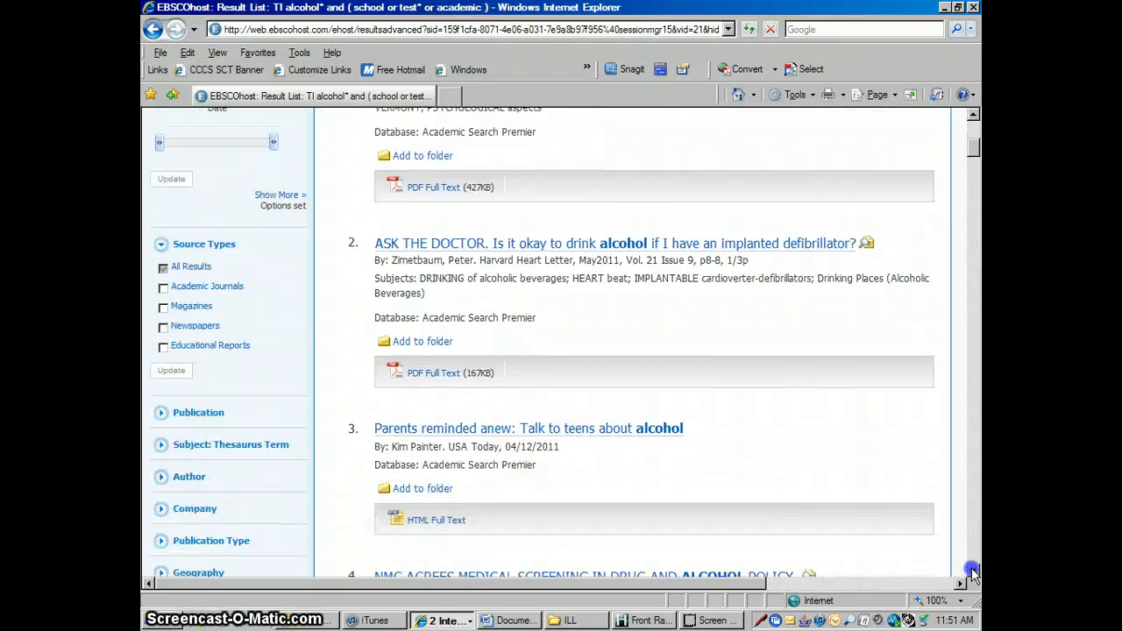
scroll("down", 3)
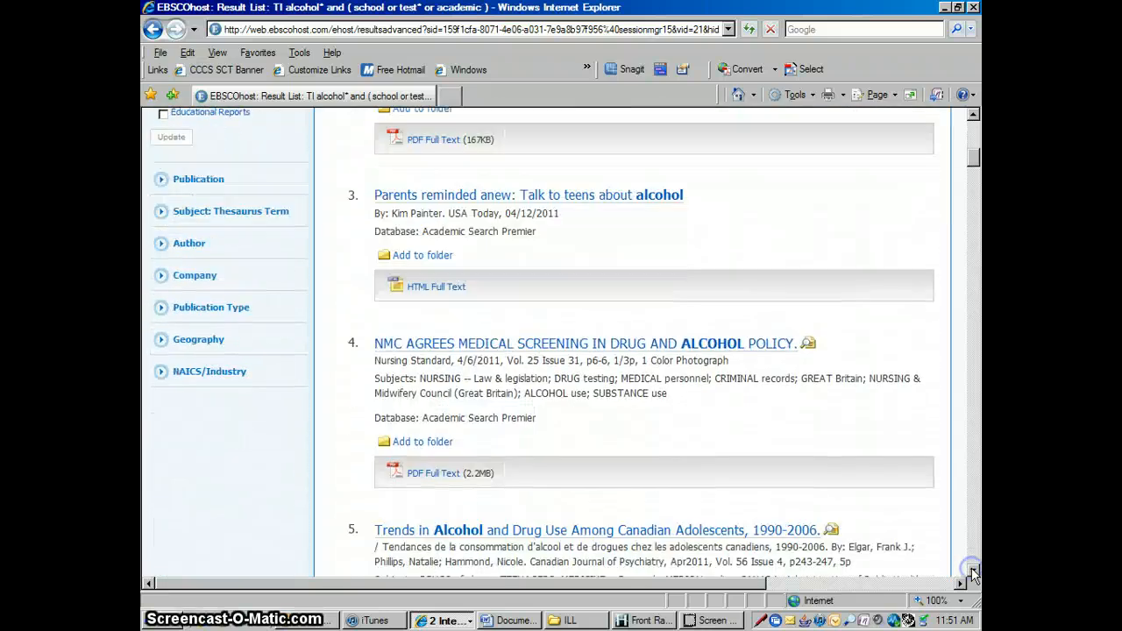
scroll("down", 3)
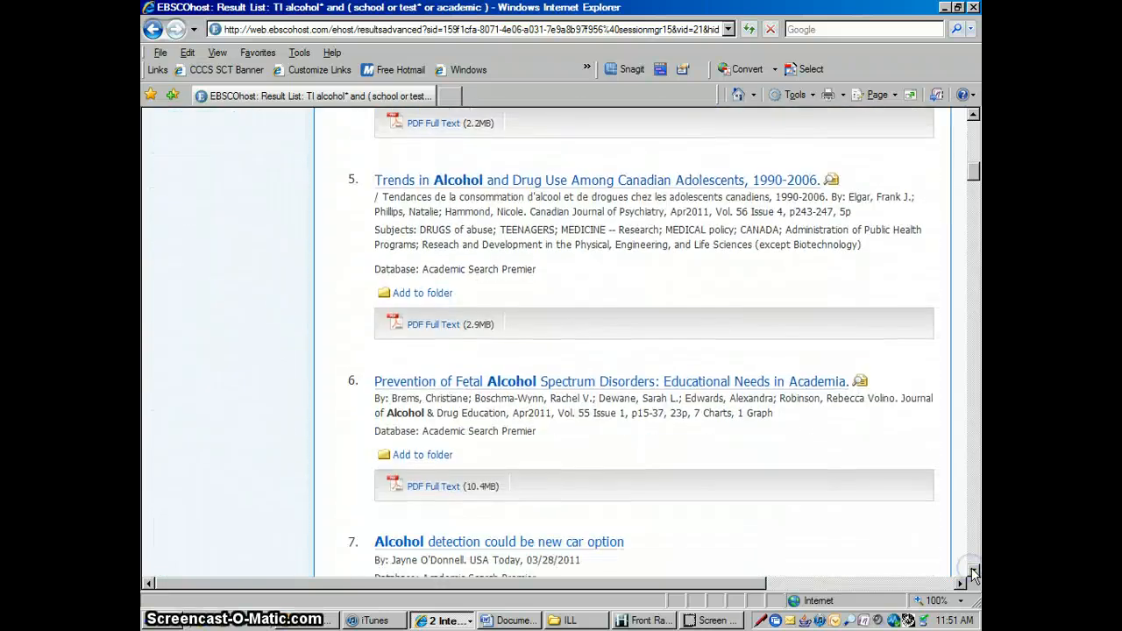
scroll("down", 3)
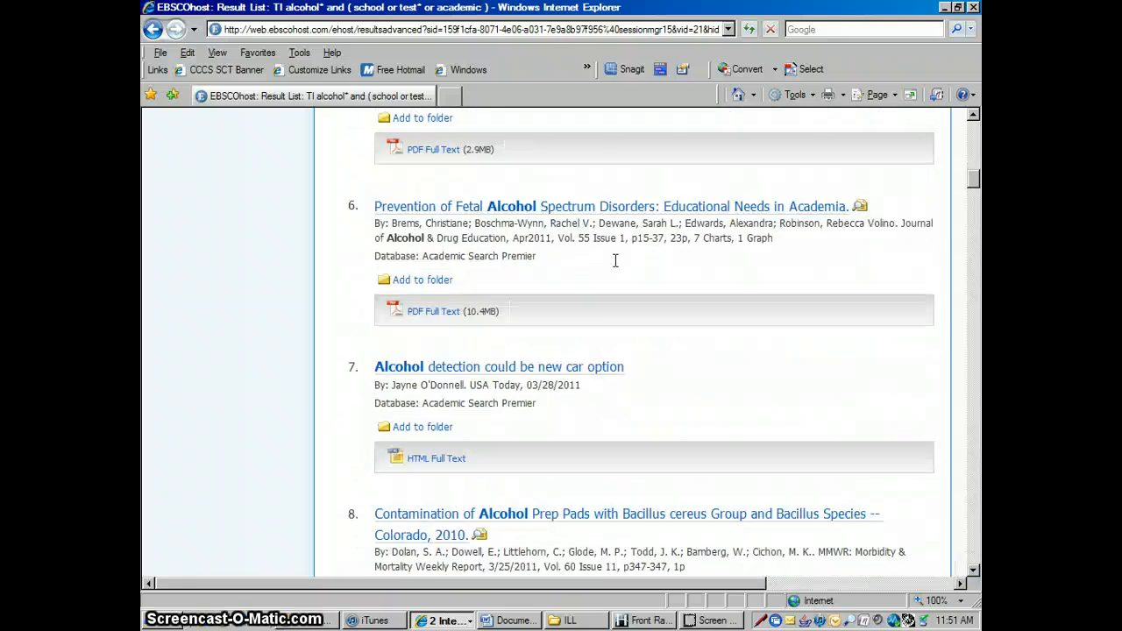
mouse_move(850, 513)
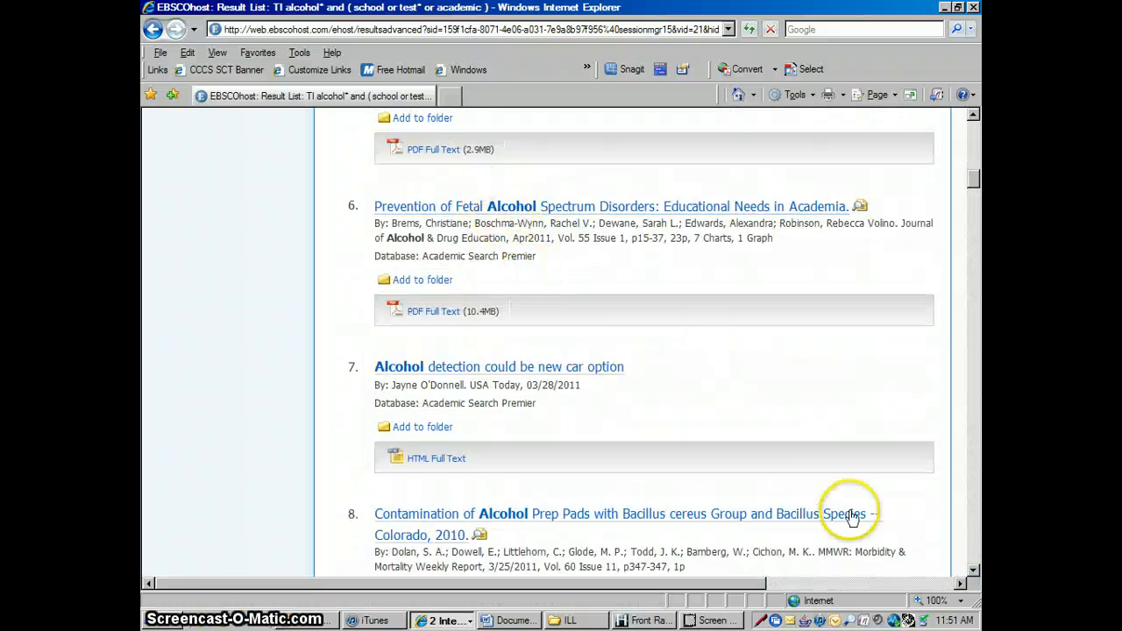
scroll("down", 3)
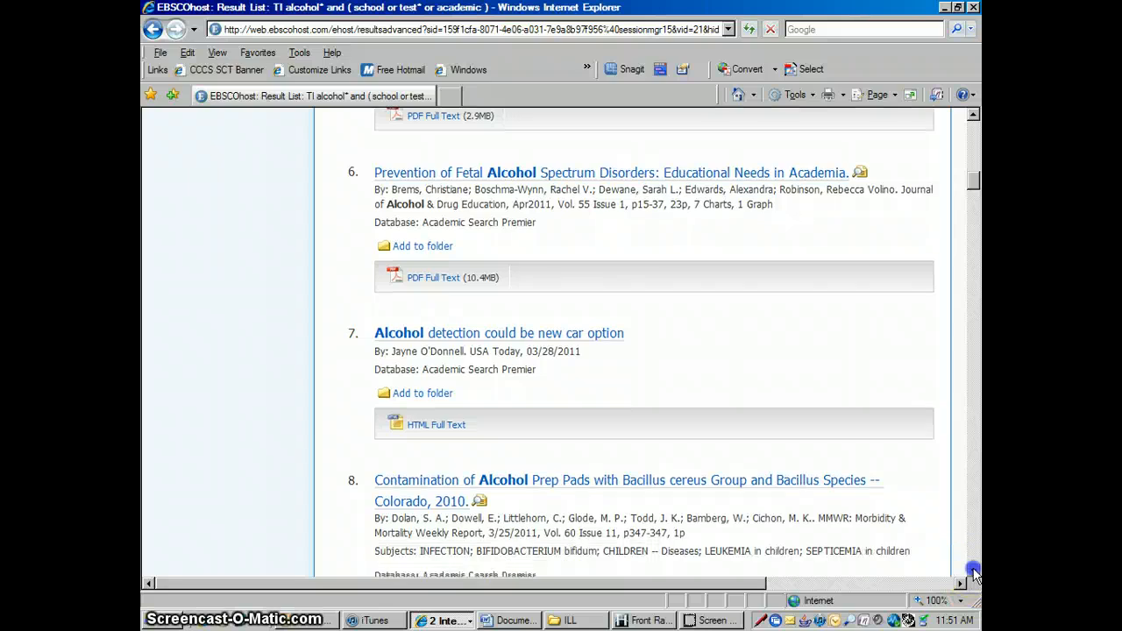
scroll("down", 3)
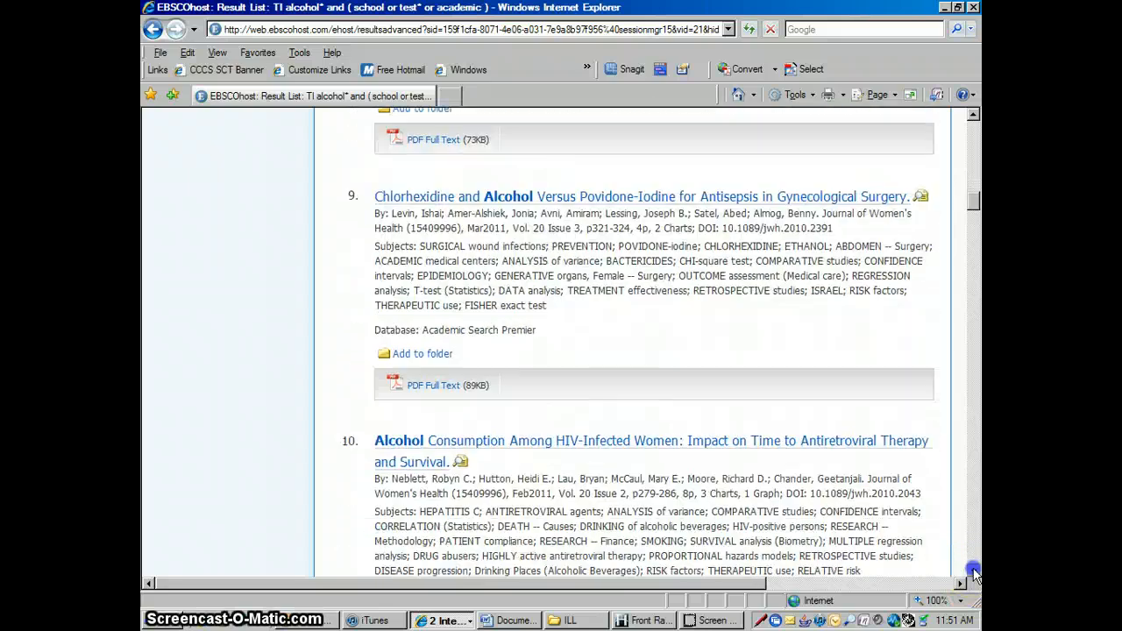
scroll("down", 3)
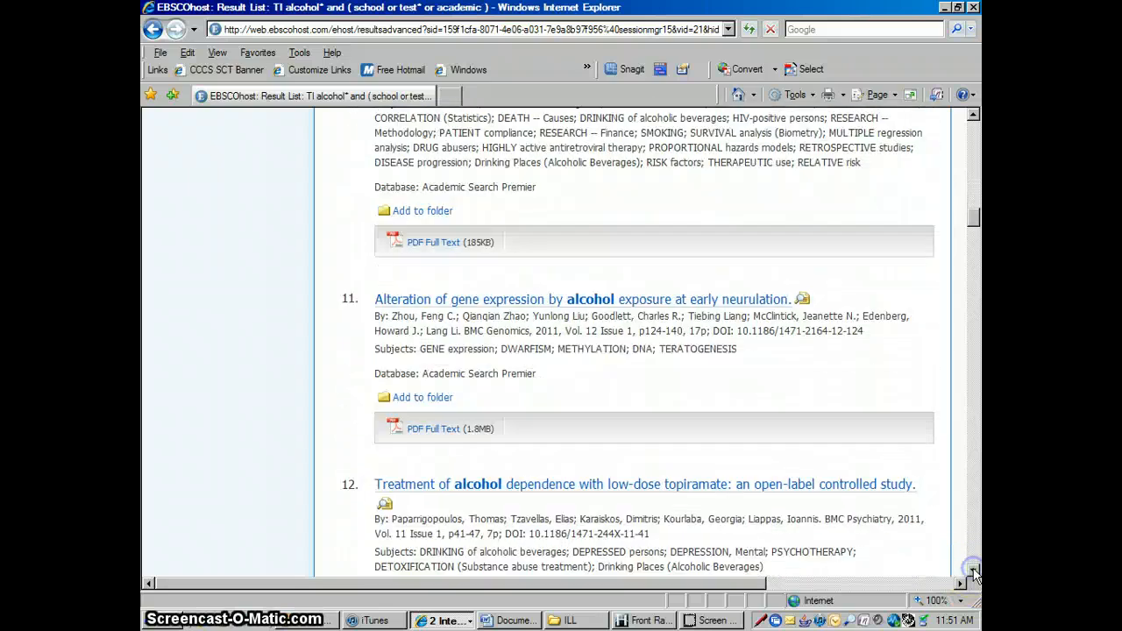
scroll("down", 3)
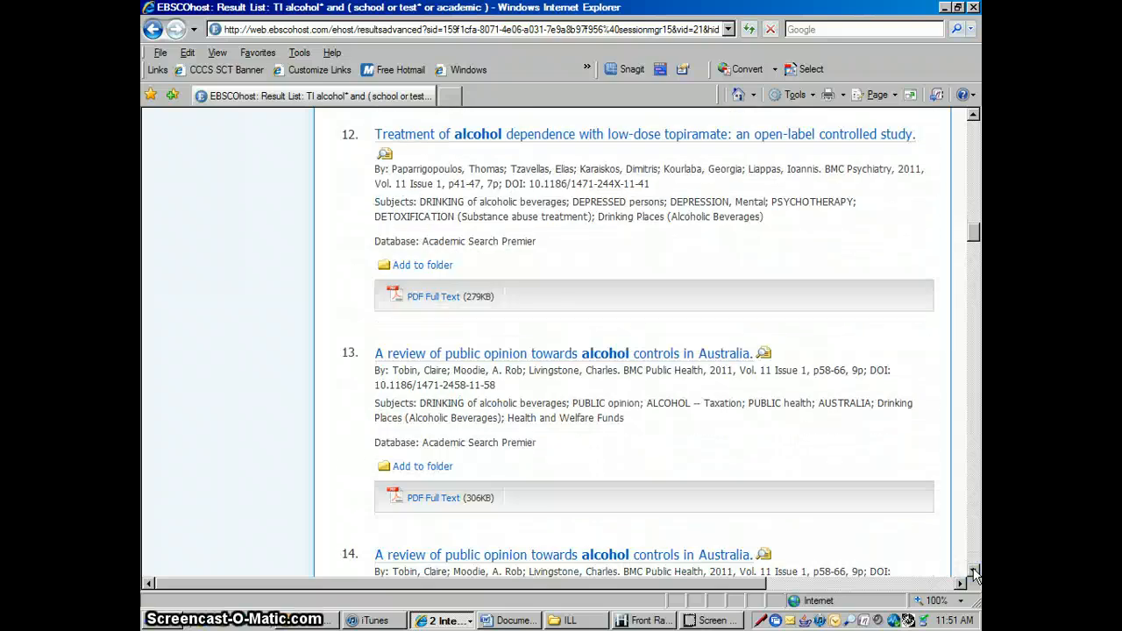
scroll("down", 3)
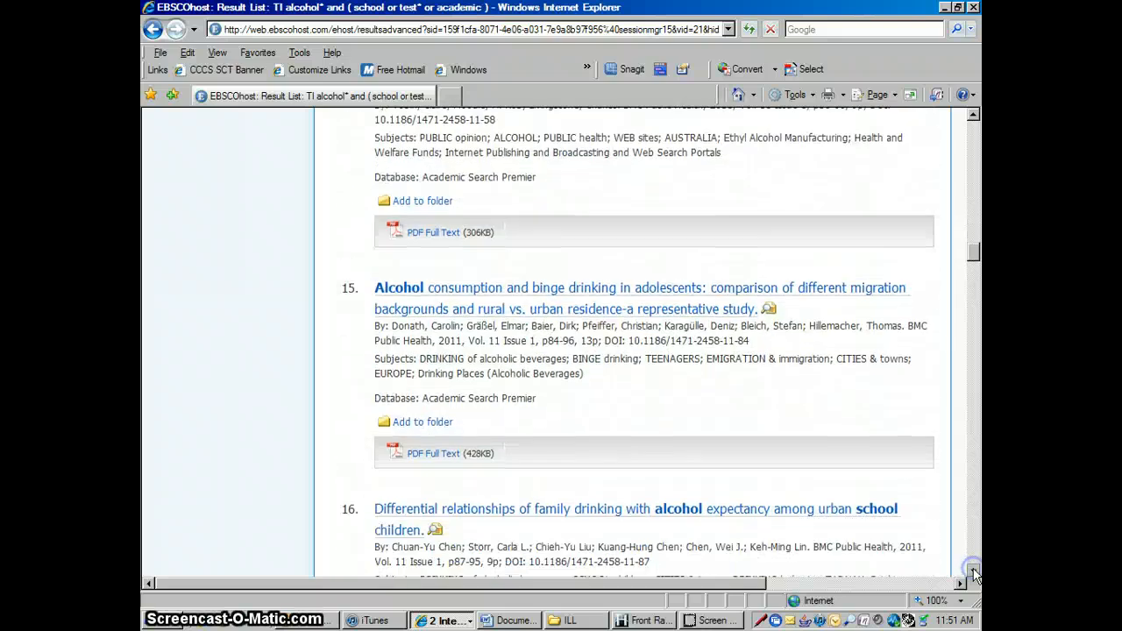
scroll("down", 3)
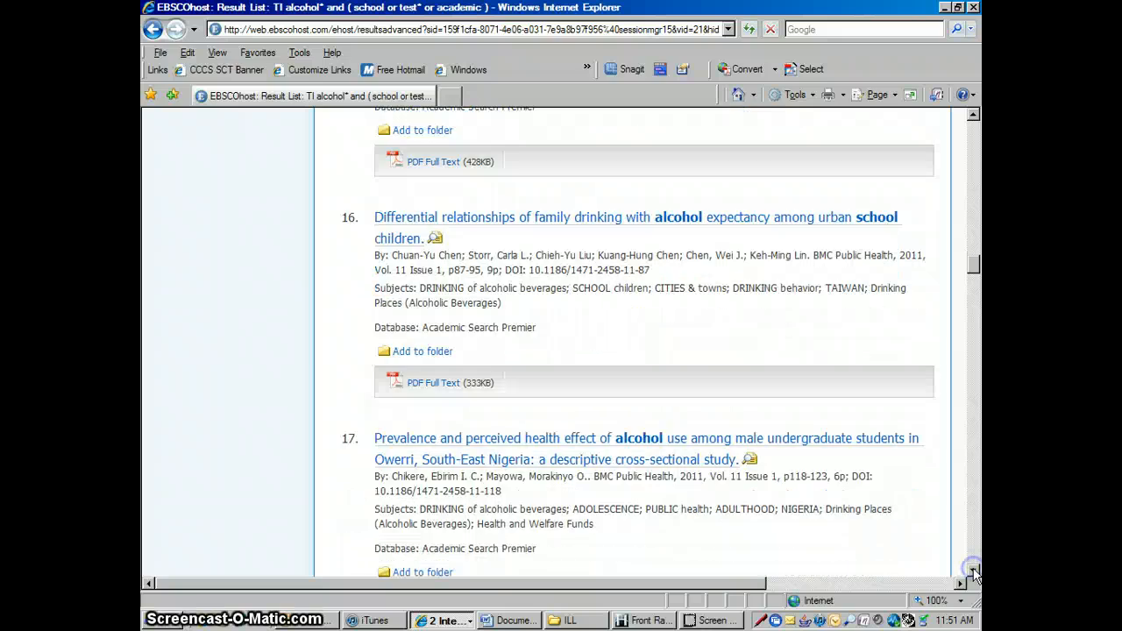
scroll("down", 3)
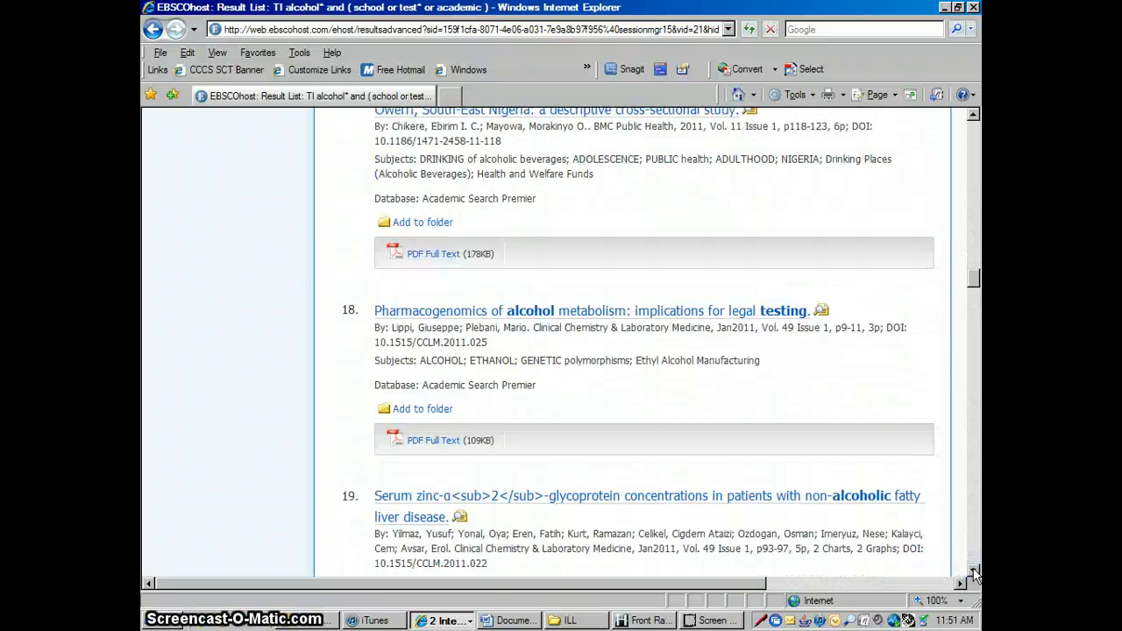
scroll("down", 3)
type("postraumatic or ptsd or")
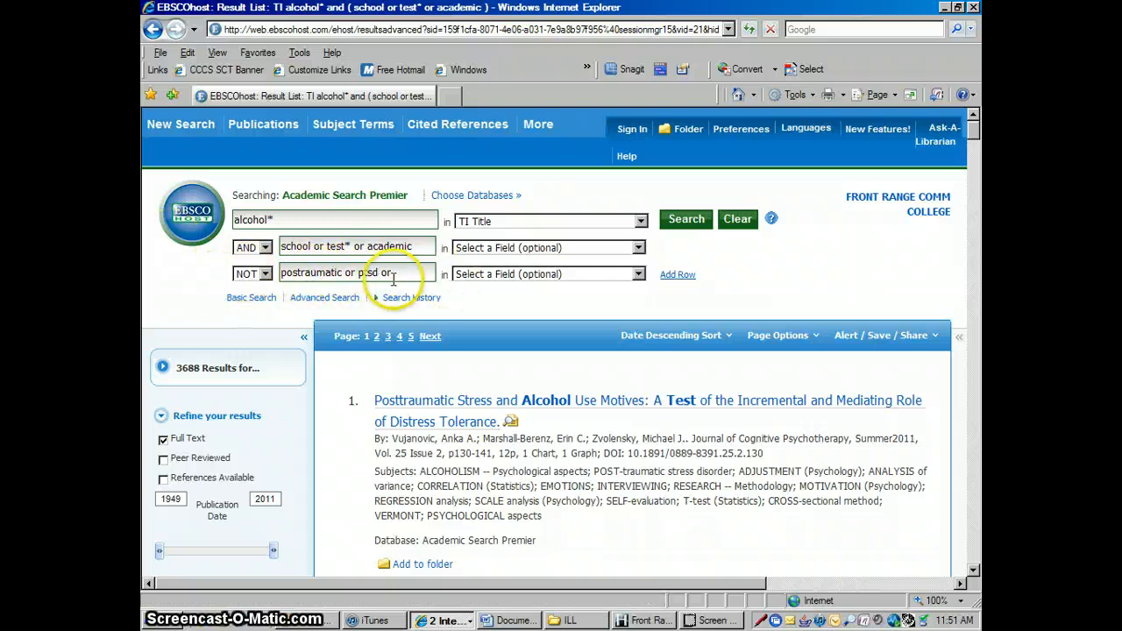
Add 'fetal' to the NOT row and search, dropping results to 3,562.
type("fetal")
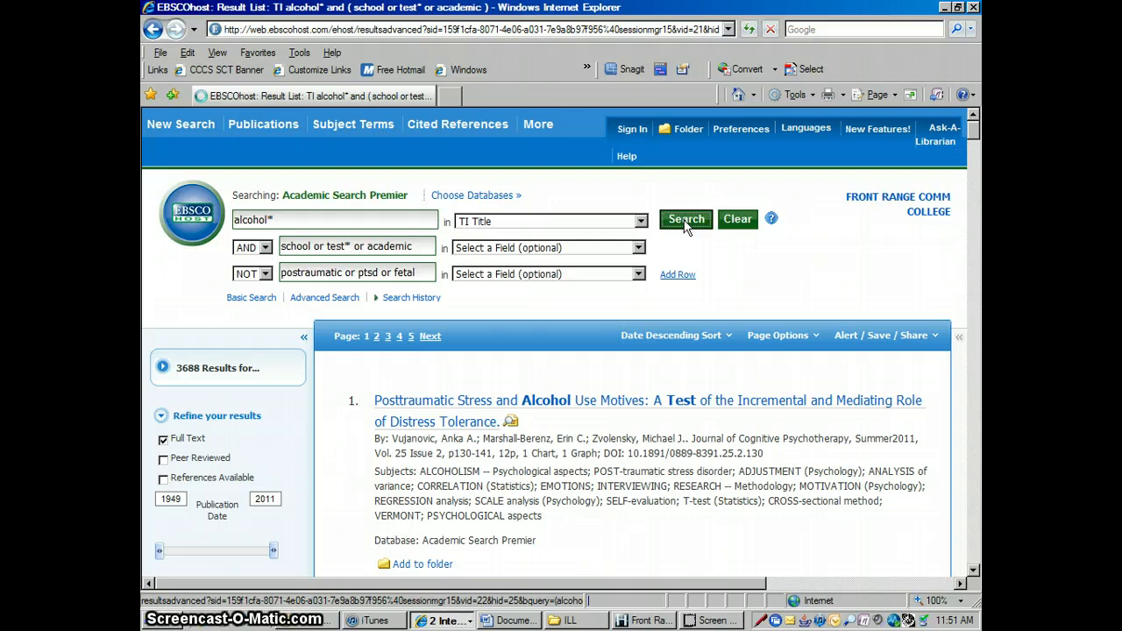
left_click(685, 219)
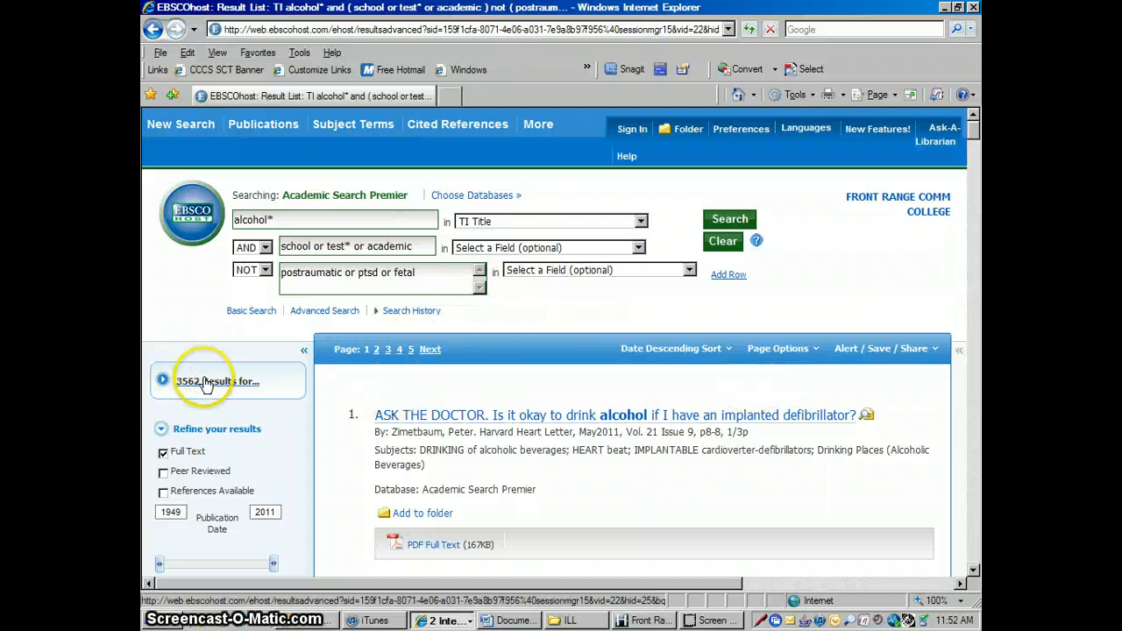
mouse_move(627, 245)
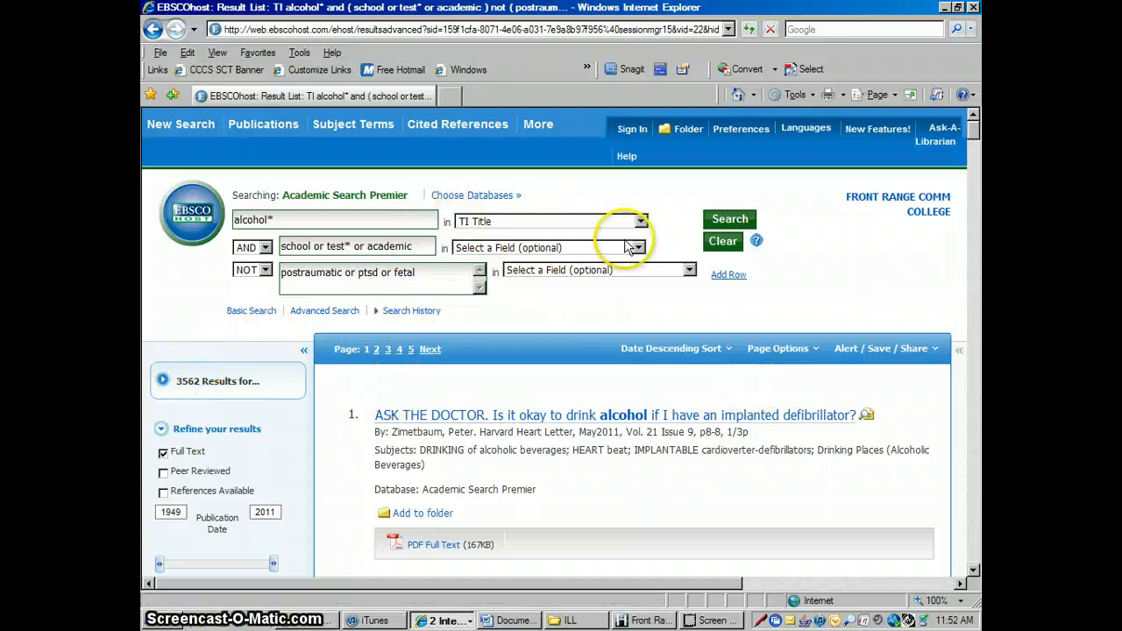
Limit the second row to TI Title, rerun, and scroll the 314 results.
left_click(635, 247)
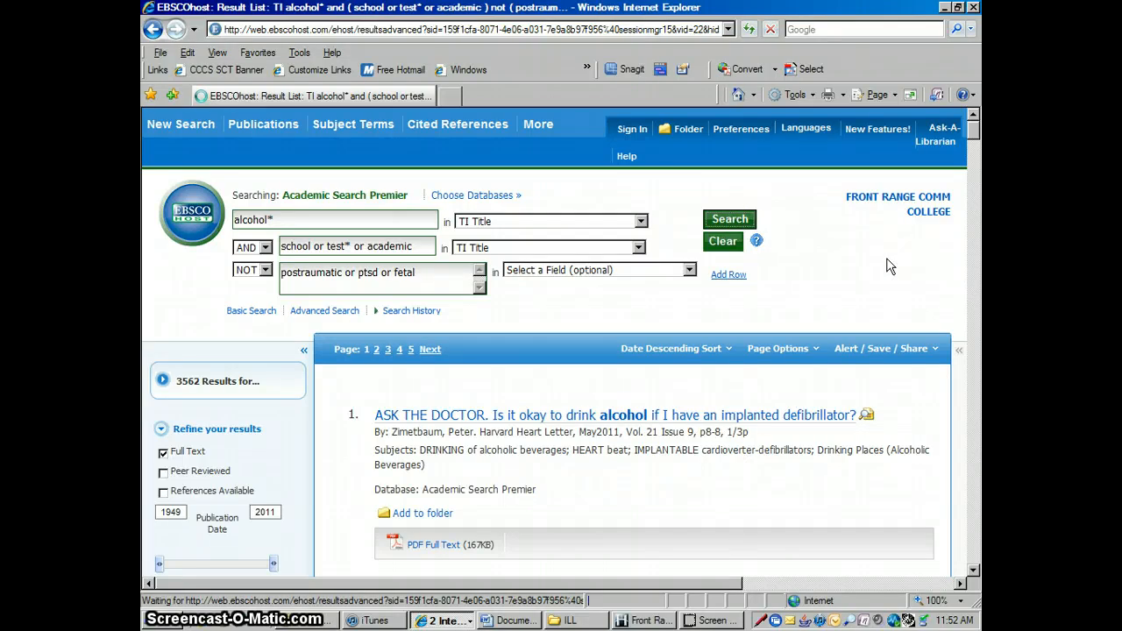
left_click(729, 219)
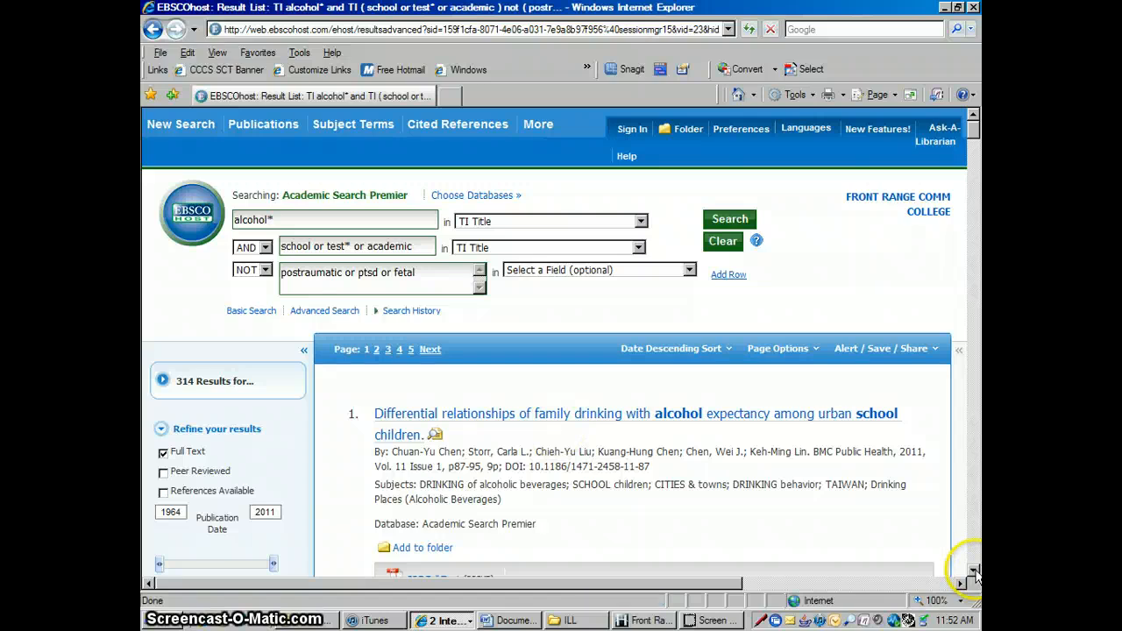
scroll("down", 3)
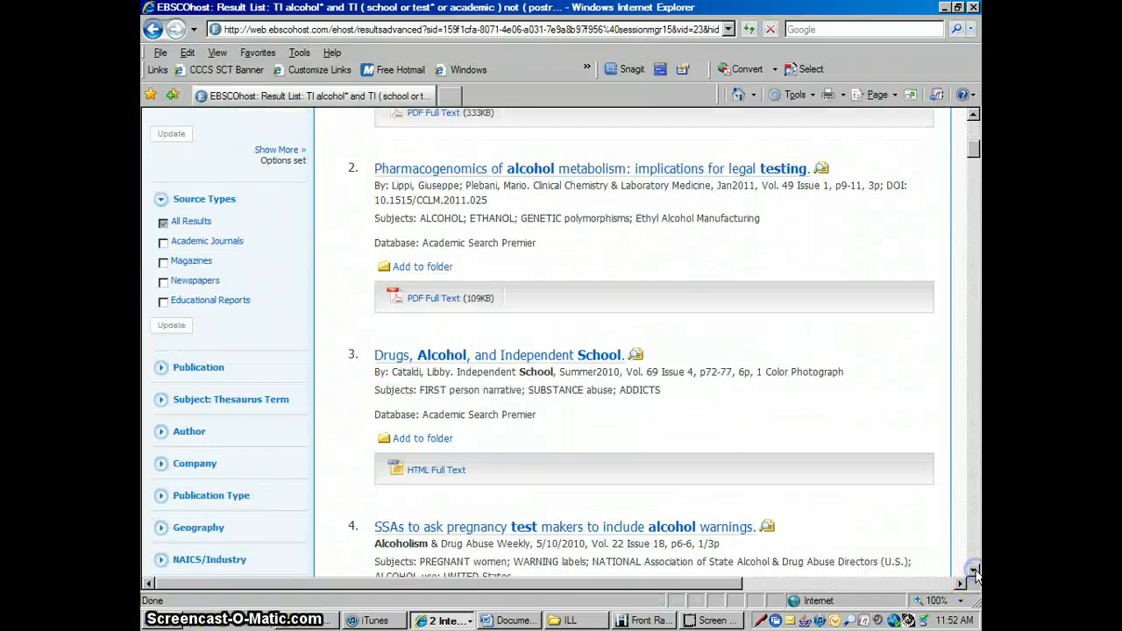
scroll("down", 3)
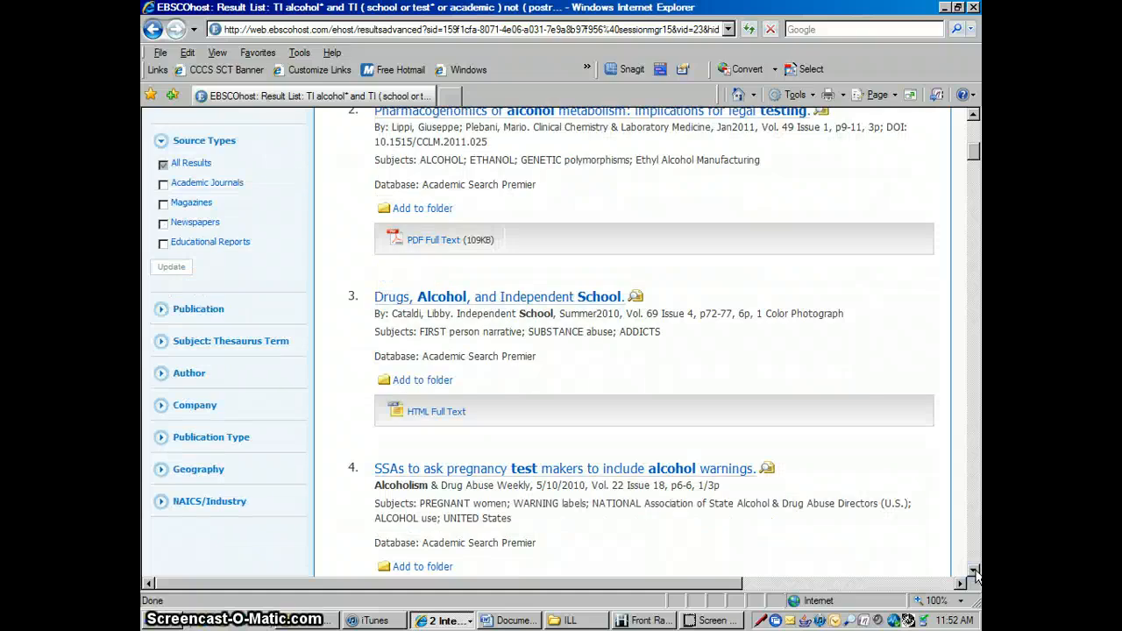
scroll("down", 3)
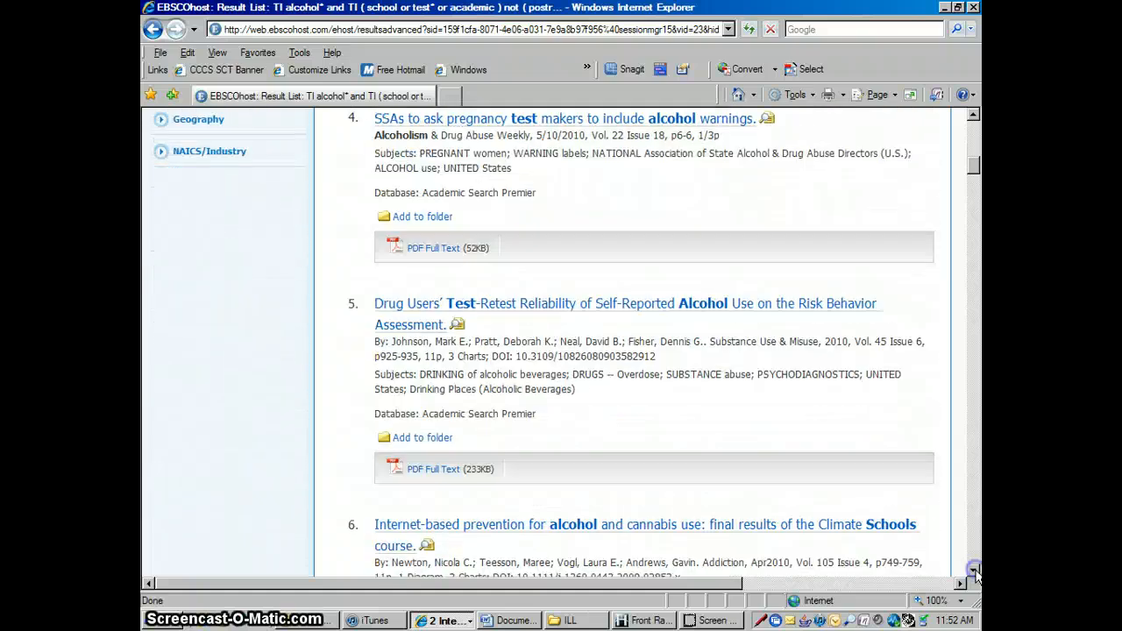
scroll("down", 3)
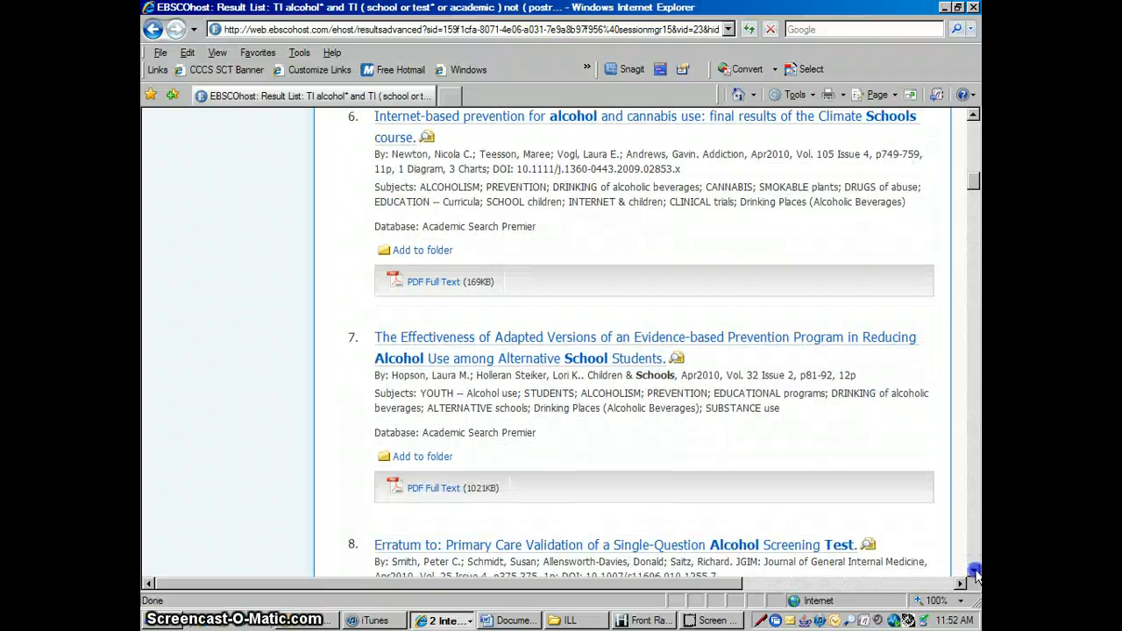
mouse_move(969, 154)
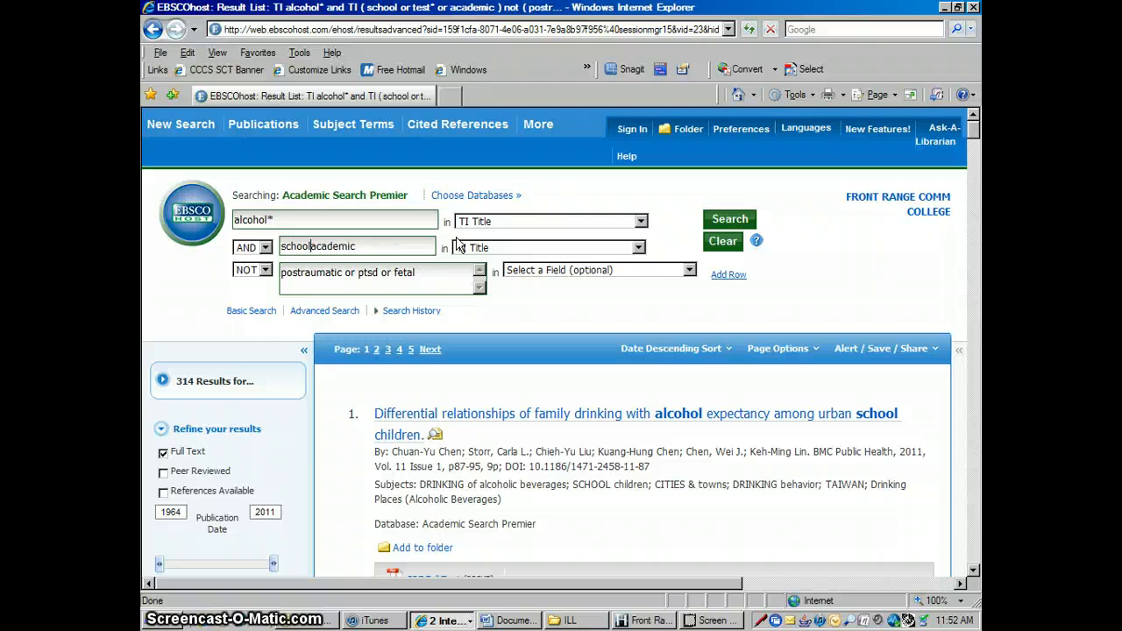
Change the second row to the phrase "academic performance" and search, returning one result.
type("\"academic")
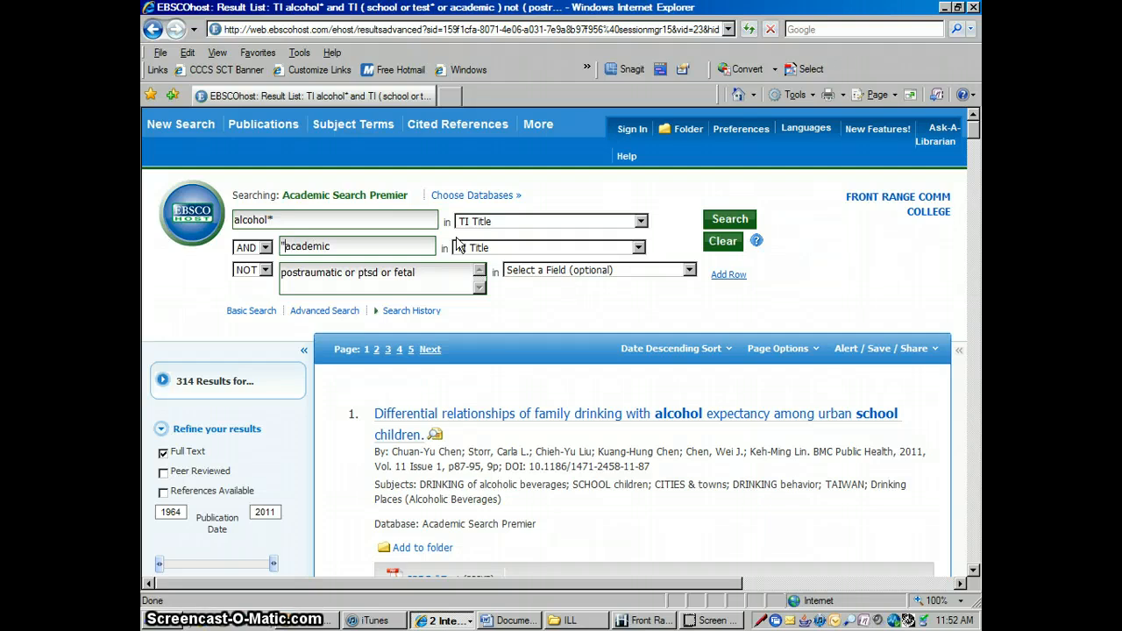
left_click(355, 245)
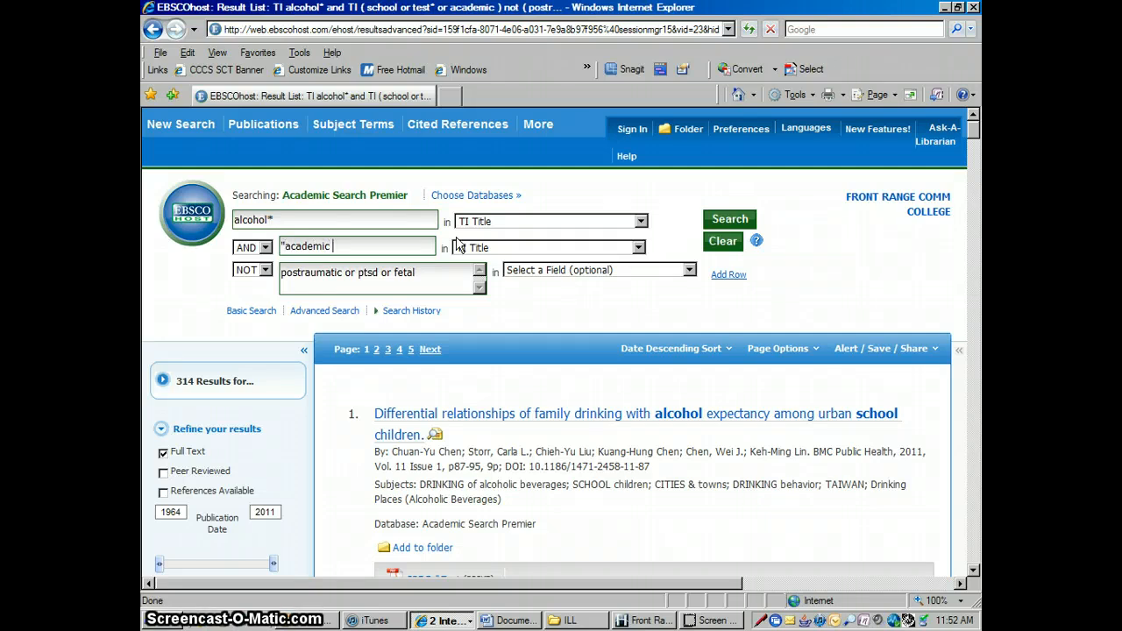
type("performance\"")
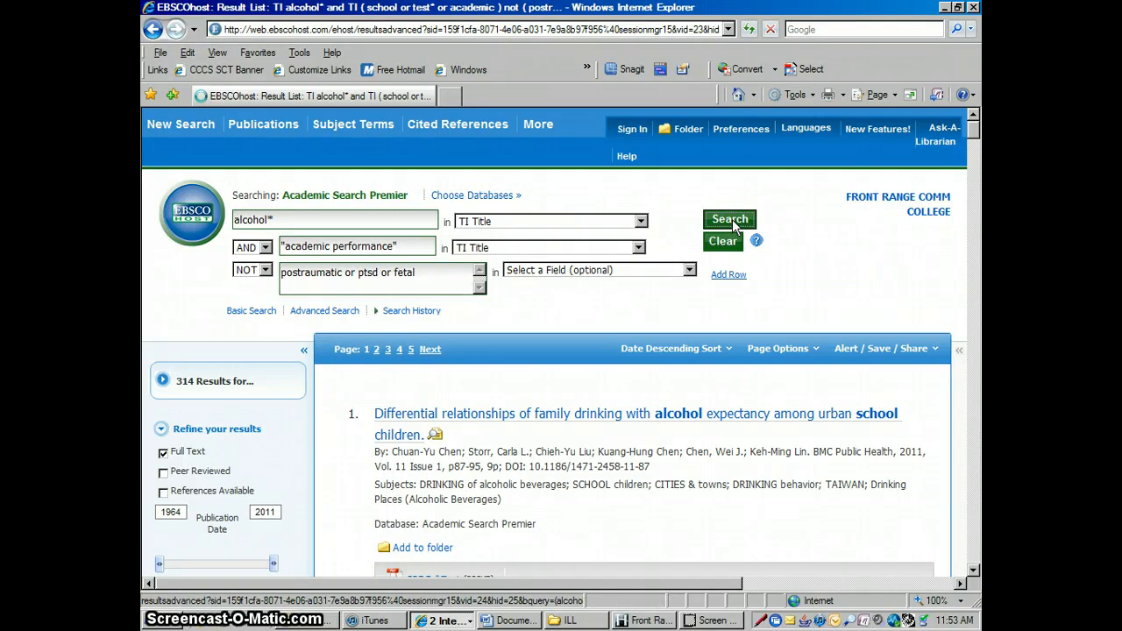
left_click(729, 219)
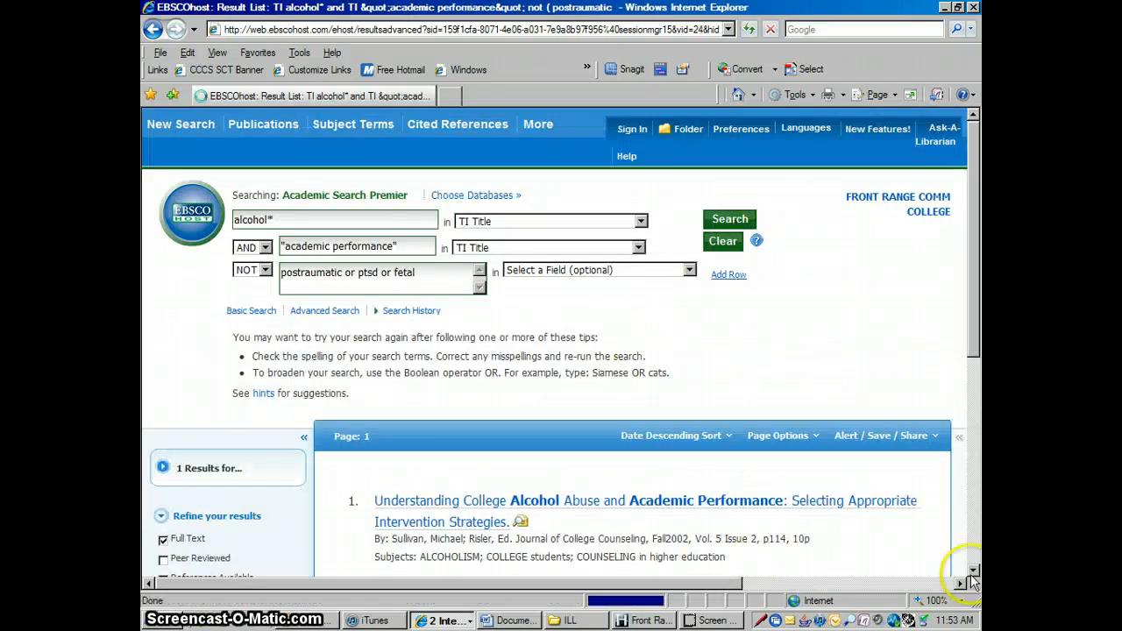
Scroll down to review the single 2002 result on college alcohol abuse and academic performance.
scroll("down", 3)
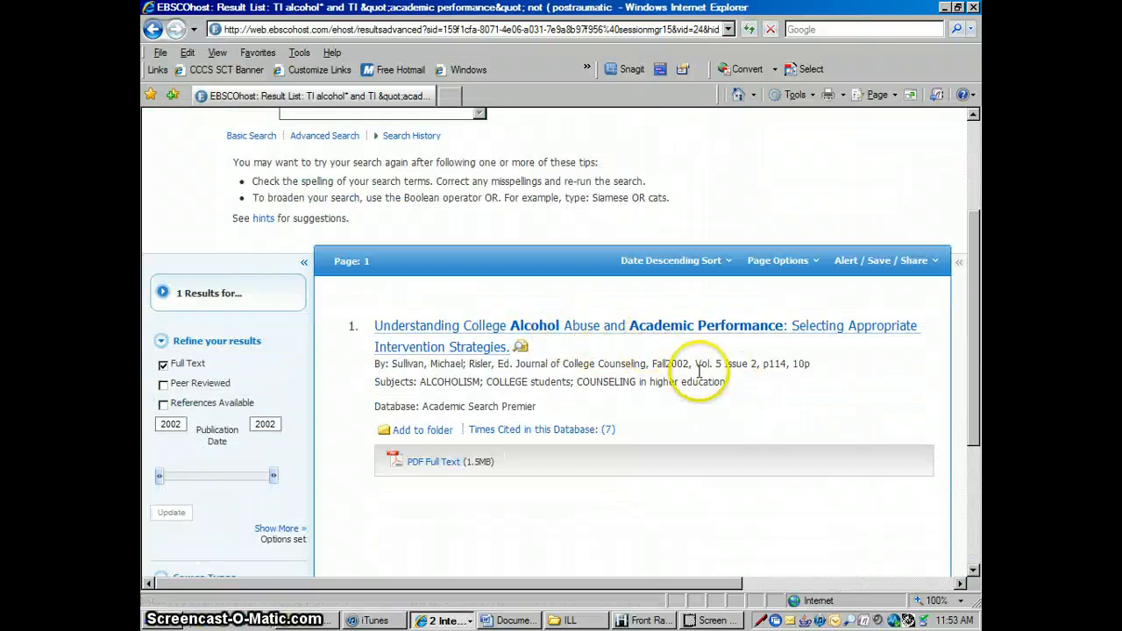
mouse_move(828, 424)
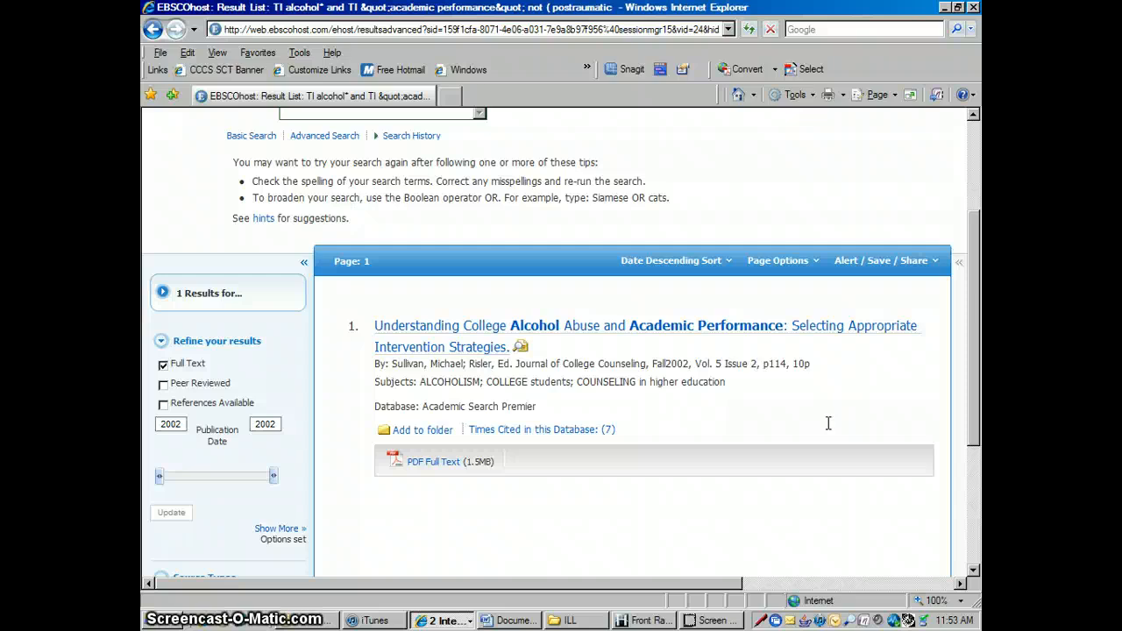
mouse_move(840, 306)
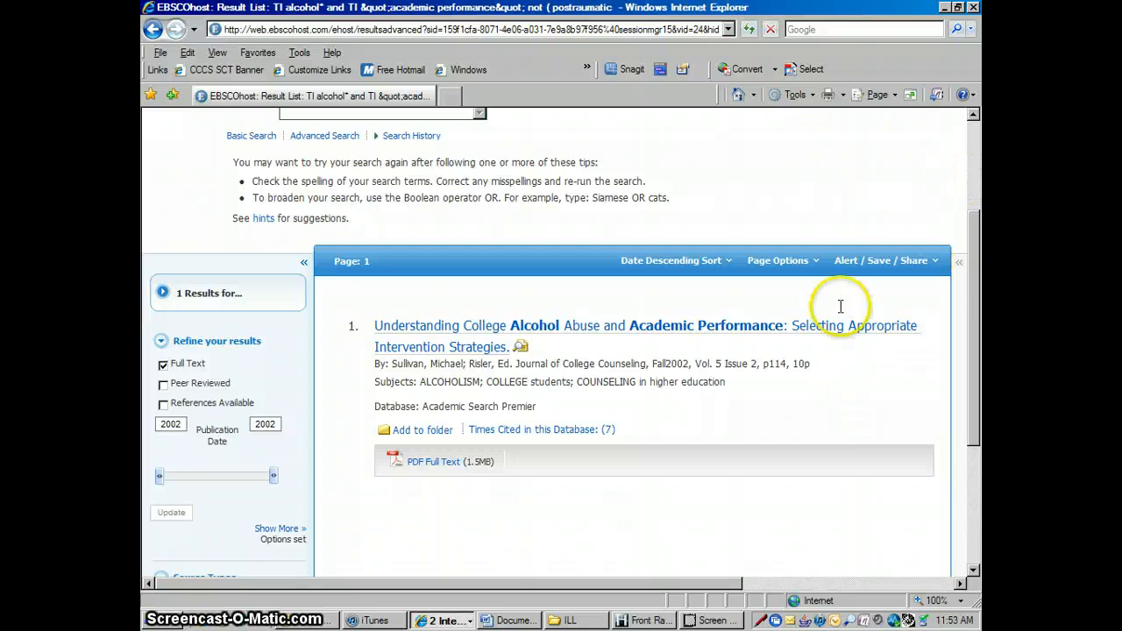
mouse_move(764, 410)
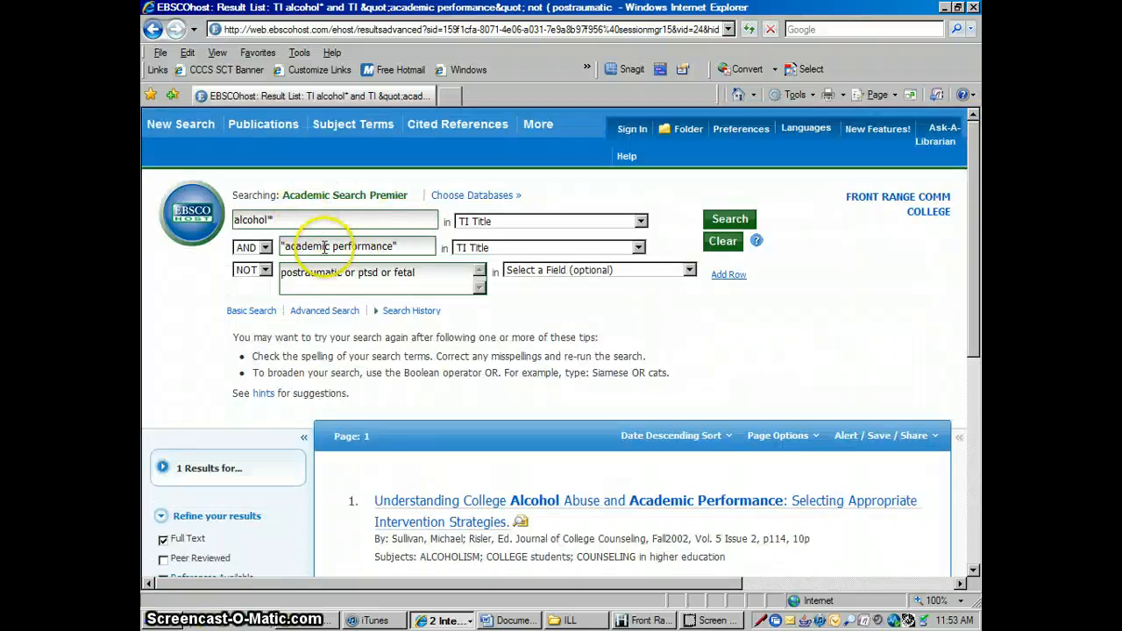
mouse_move(614, 324)
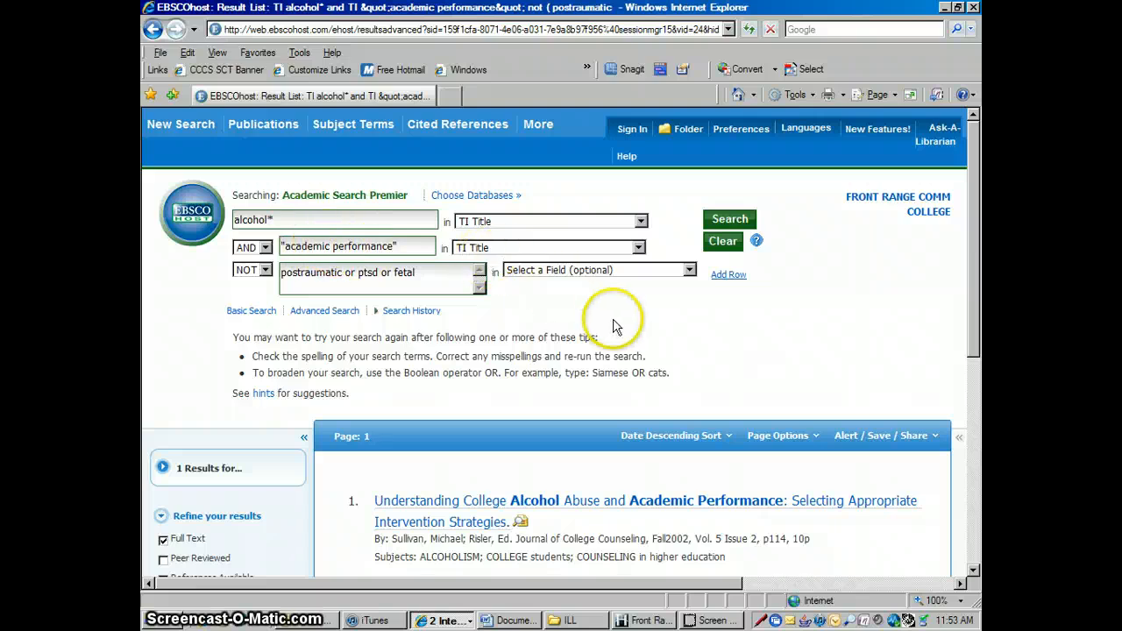
mouse_move(763, 355)
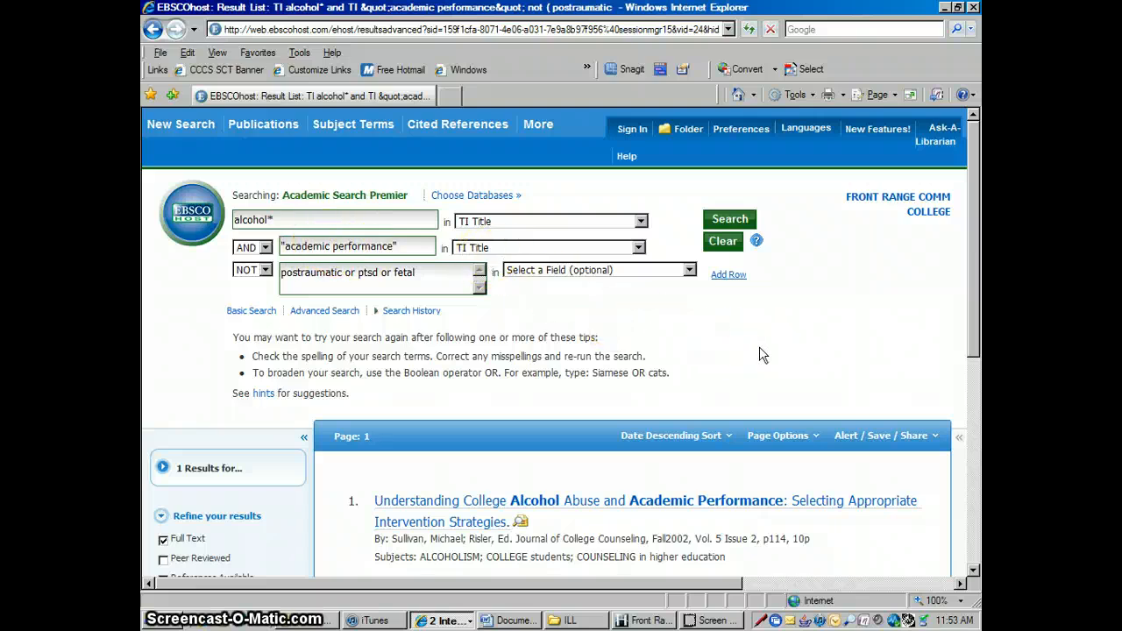